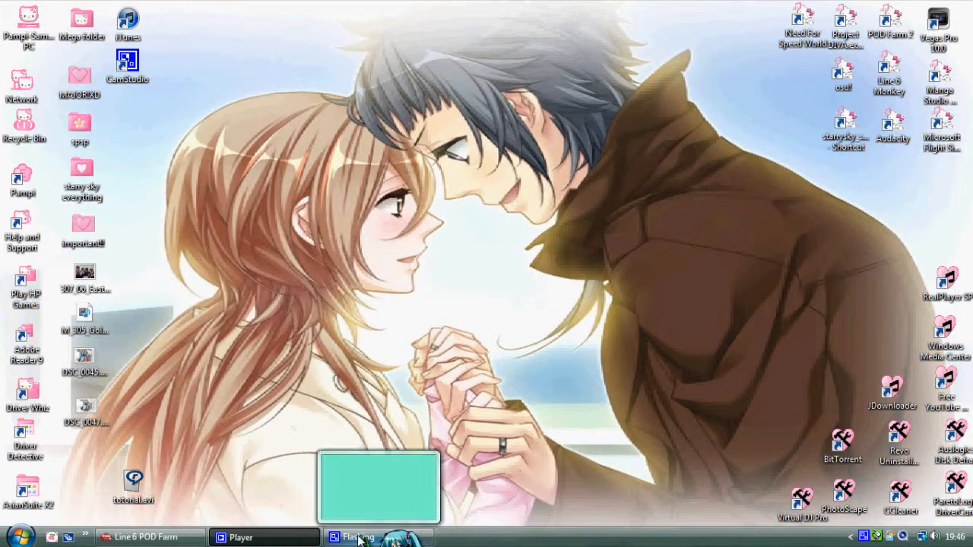
# - Open Control Panel from the Start menu, scroll down and open the System item
pyautogui.click(378, 537)
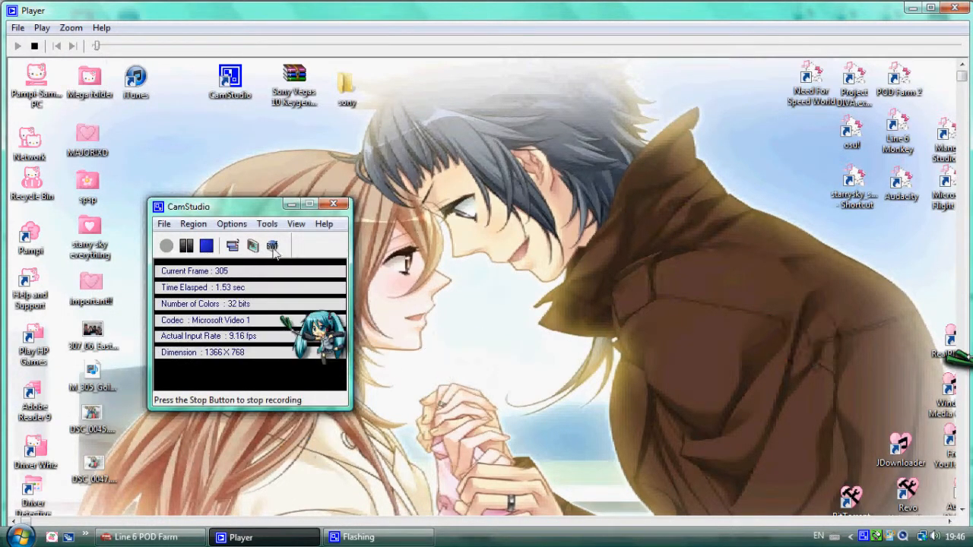
pyautogui.click(11, 537)
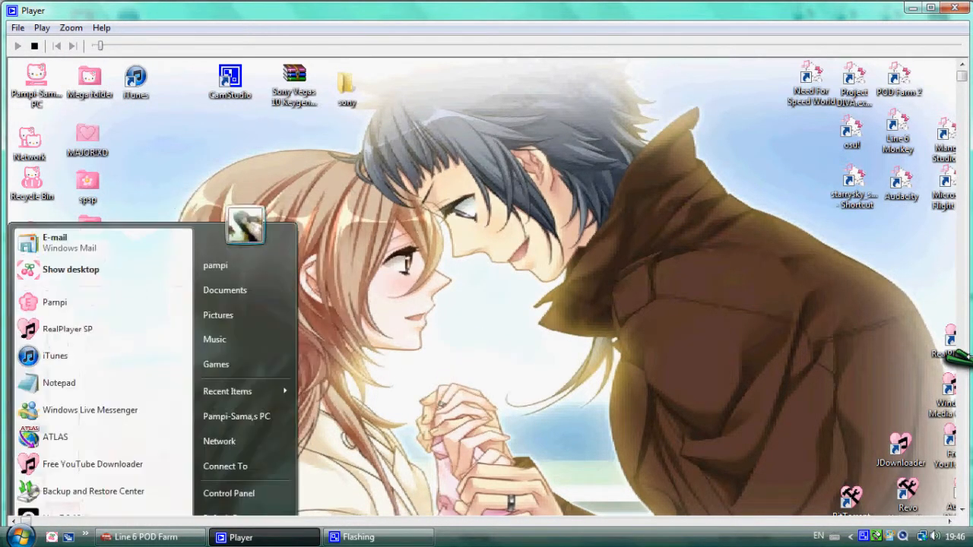
pyautogui.click(228, 493)
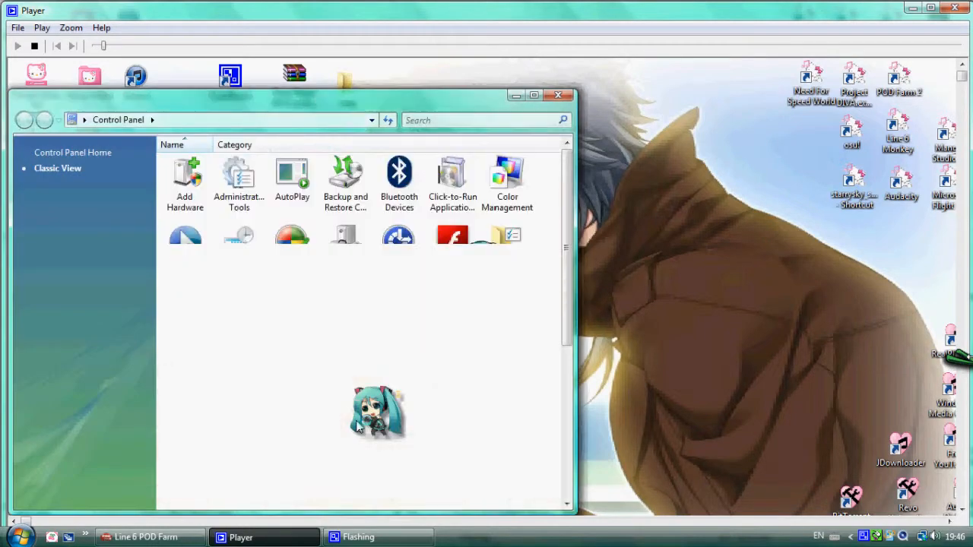
pyautogui.scroll(-3)
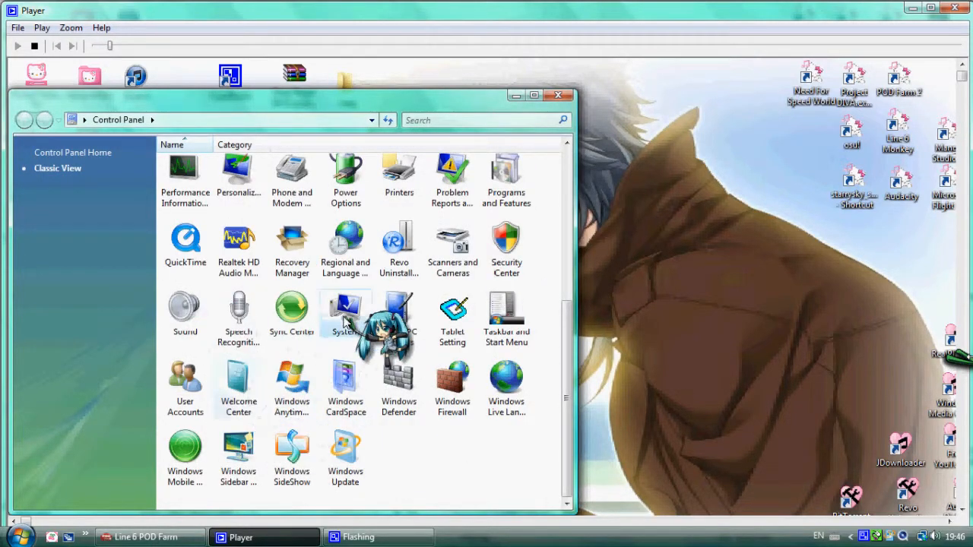
pyautogui.doubleClick(344, 311)
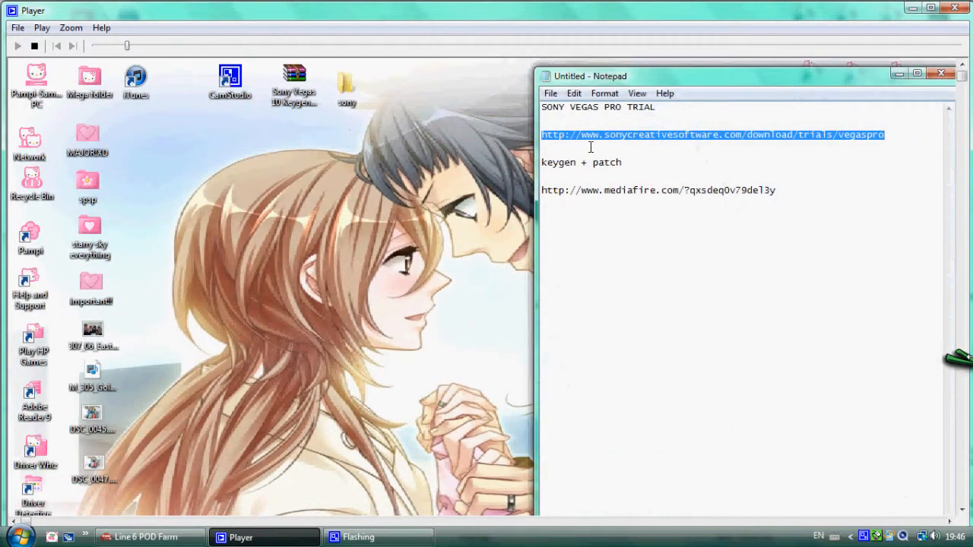
# - Copy the sonycreativesoftware Vegas Pro trial link from the Notepad note
pyautogui.rightClick(590, 135)
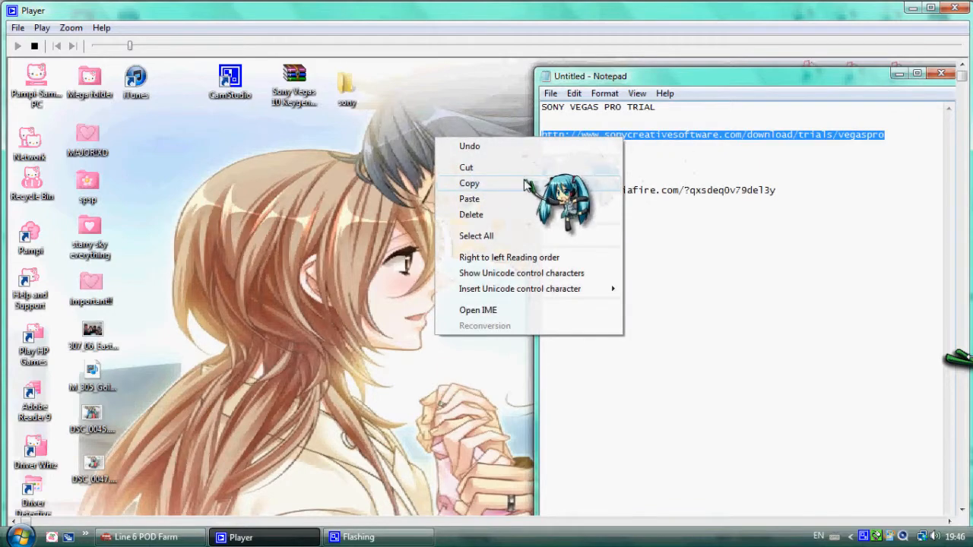
pyautogui.click(469, 183)
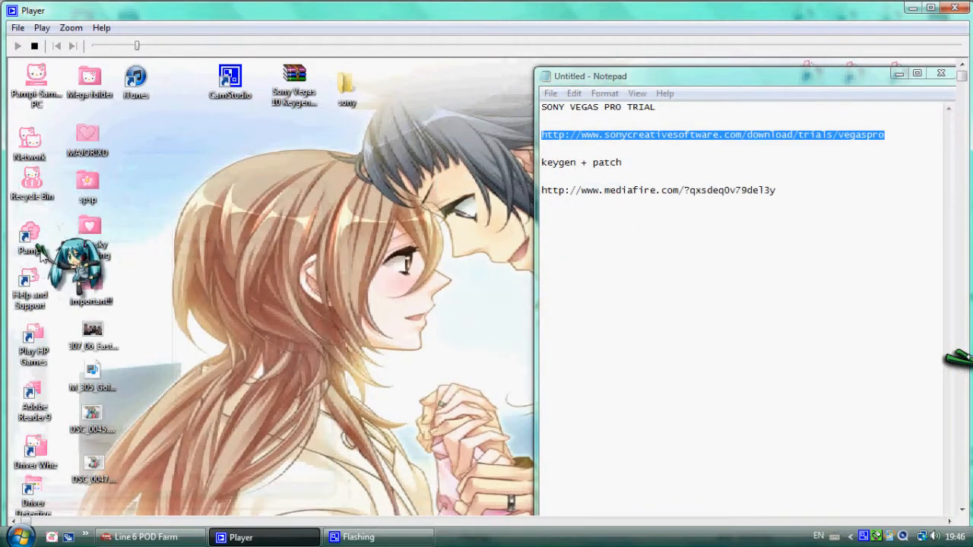
pyautogui.rightClick(137, 84)
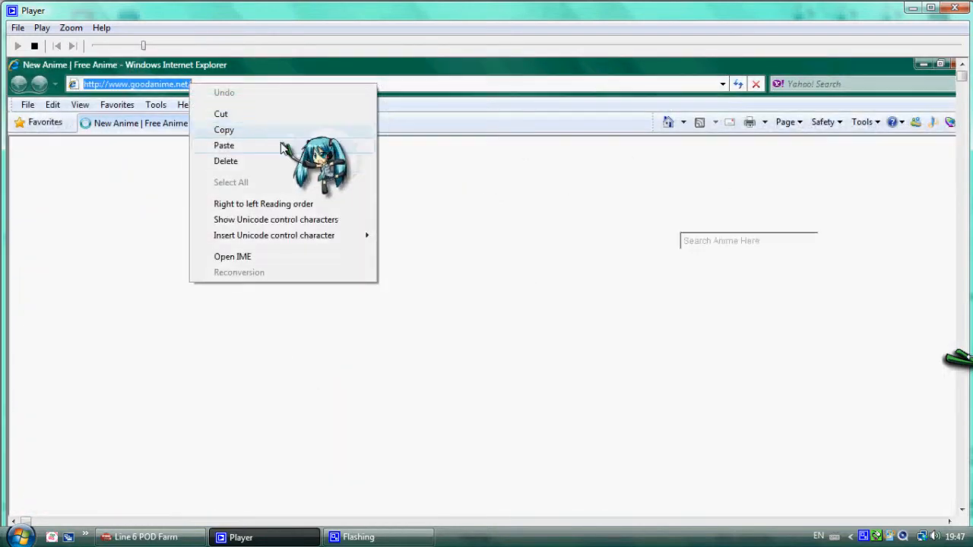
# - Paste the Sony link into Internet Explorer, select English 32-bit Vegas Pro and start the download
pyautogui.click(224, 145)
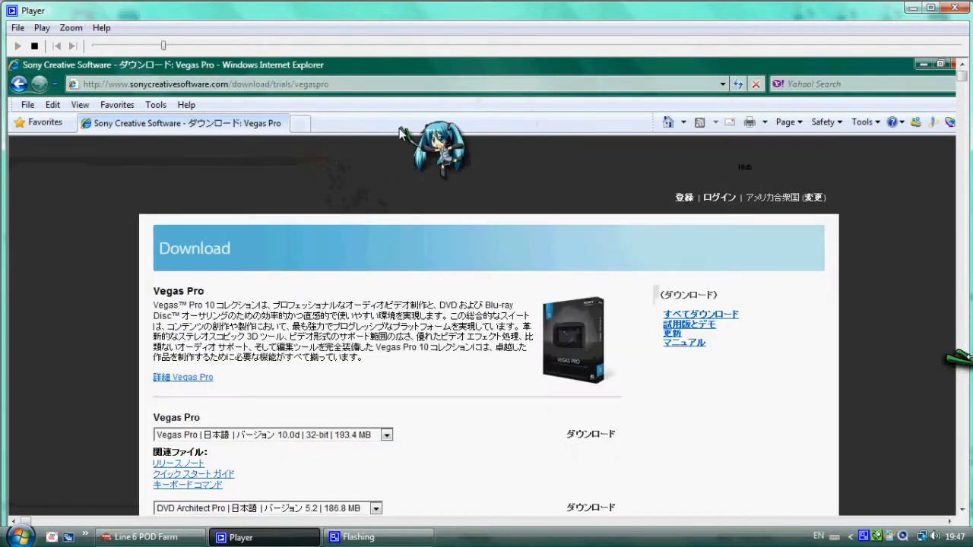
pyautogui.scroll(-3)
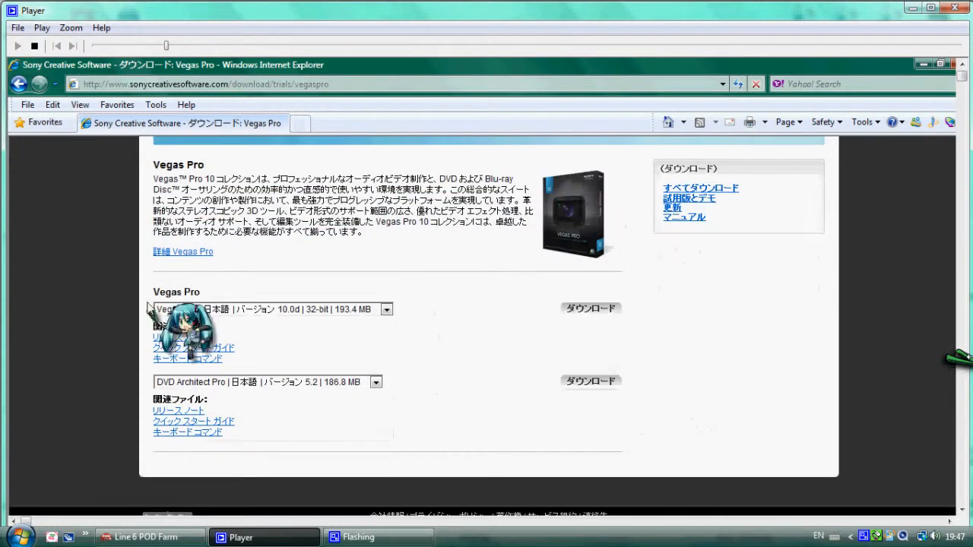
pyautogui.click(386, 309)
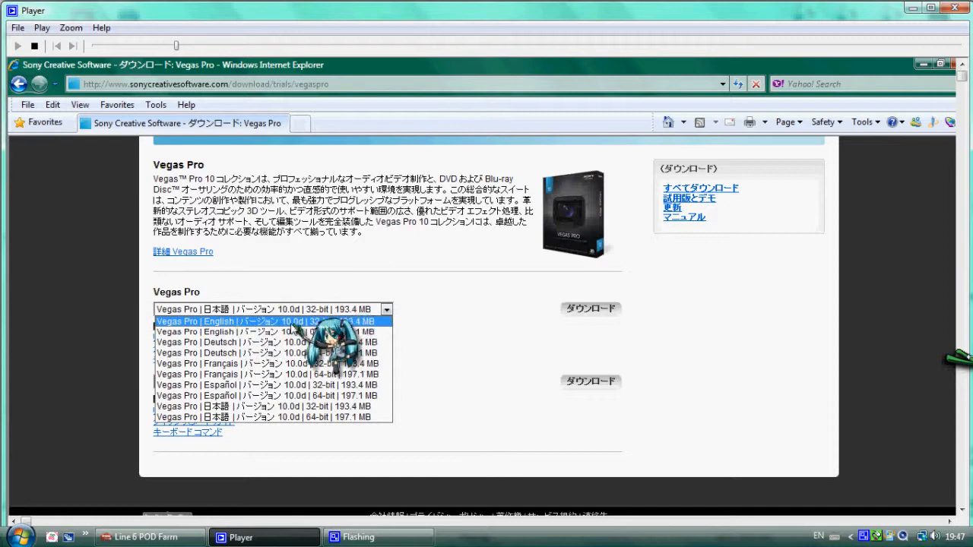
pyautogui.click(274, 321)
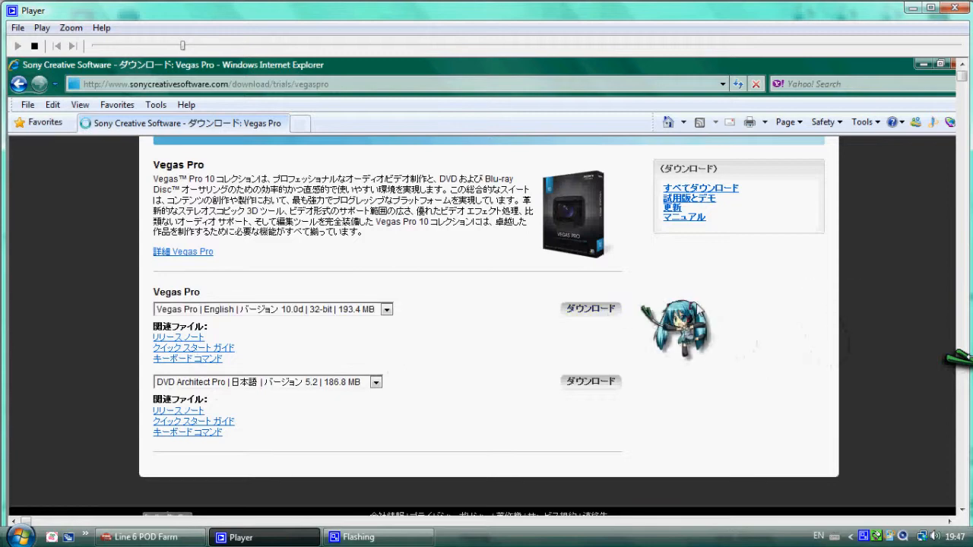
pyautogui.click(590, 308)
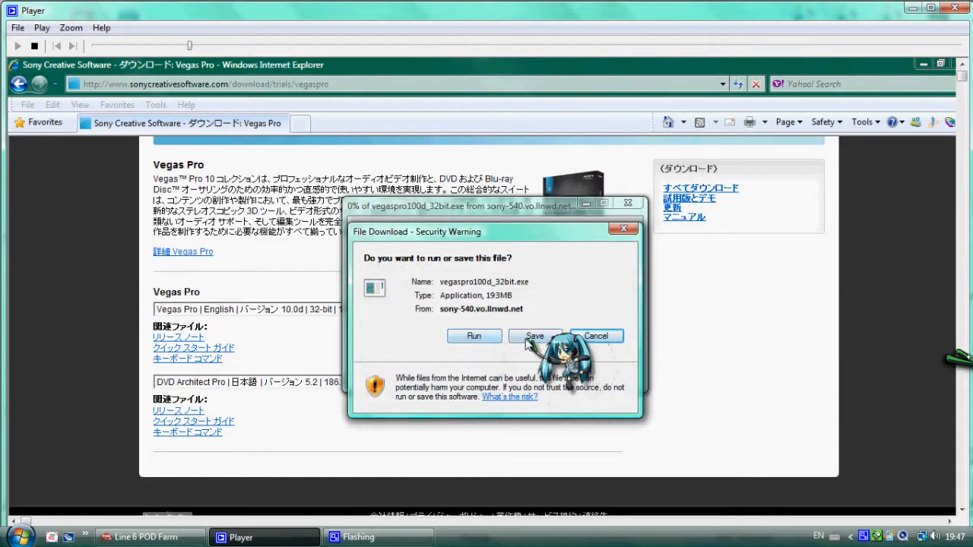
# - Choose Run to download and launch the 193 MB vegaspro100d_32bit.exe installer
pyautogui.click(535, 336)
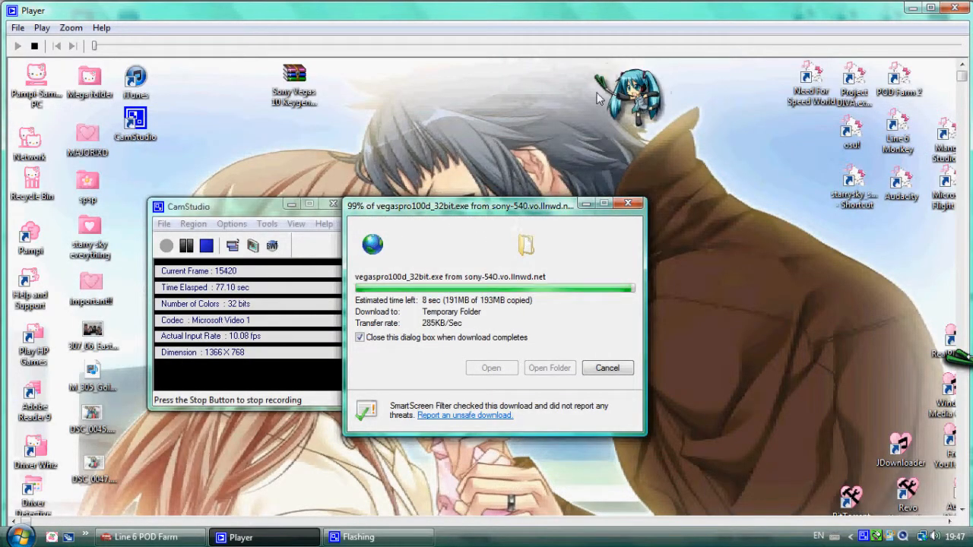
pyautogui.moveTo(361, 217)
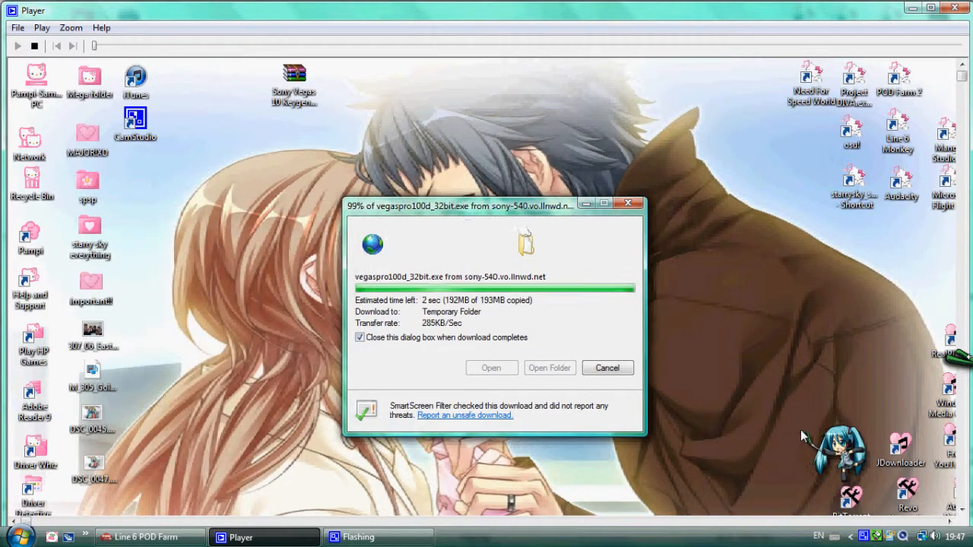
pyautogui.moveTo(770, 450)
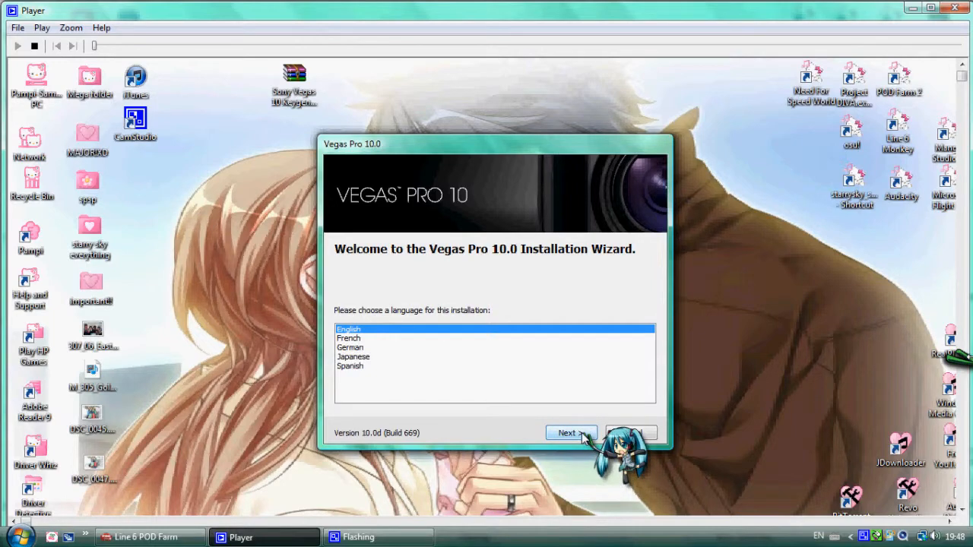
# - Install Vegas Pro 10.0 in English, agreeing to the license and keeping the default Program Files folder
pyautogui.click(567, 432)
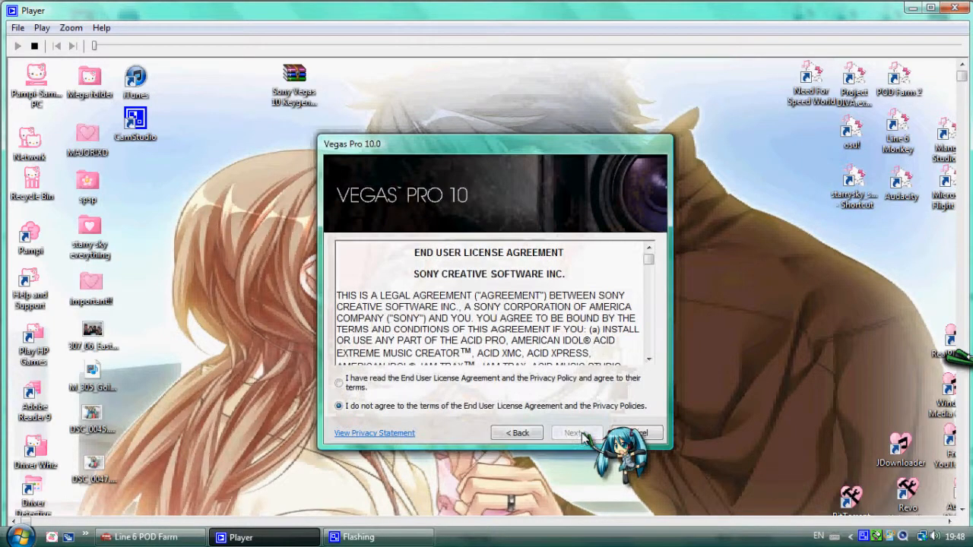
pyautogui.click(339, 381)
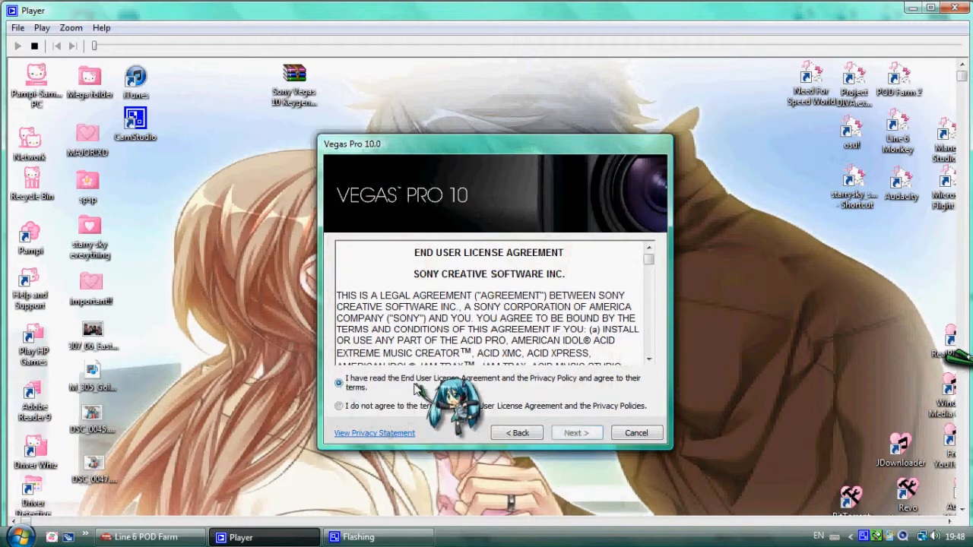
pyautogui.click(575, 432)
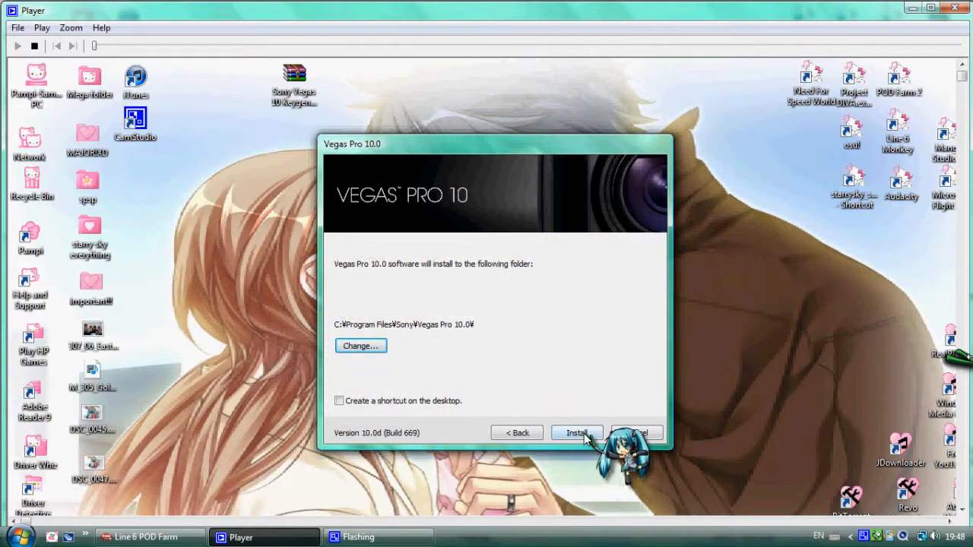
pyautogui.click(576, 432)
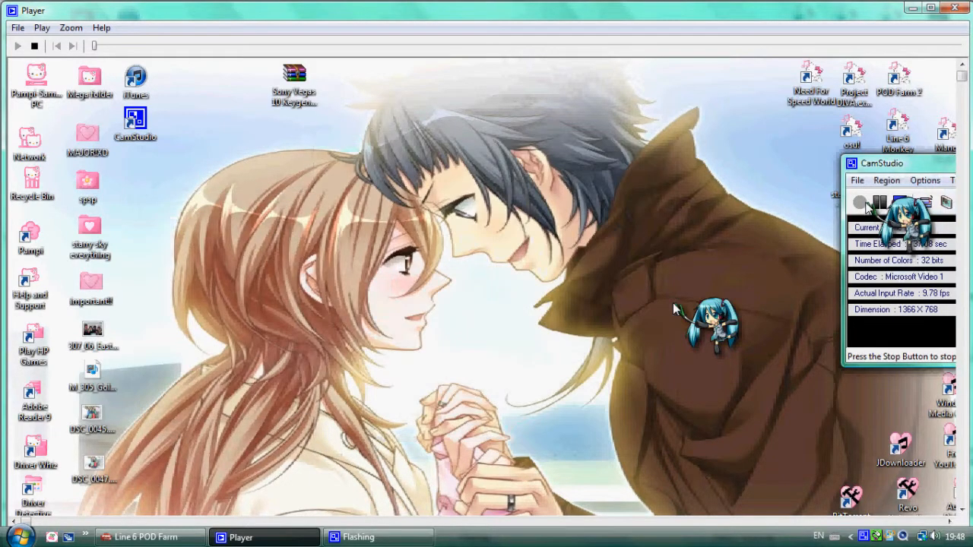
# - Copy the Vegas Pro 10.0 shortcut from its file location onto the desktop and close that folder
pyautogui.click(15, 536)
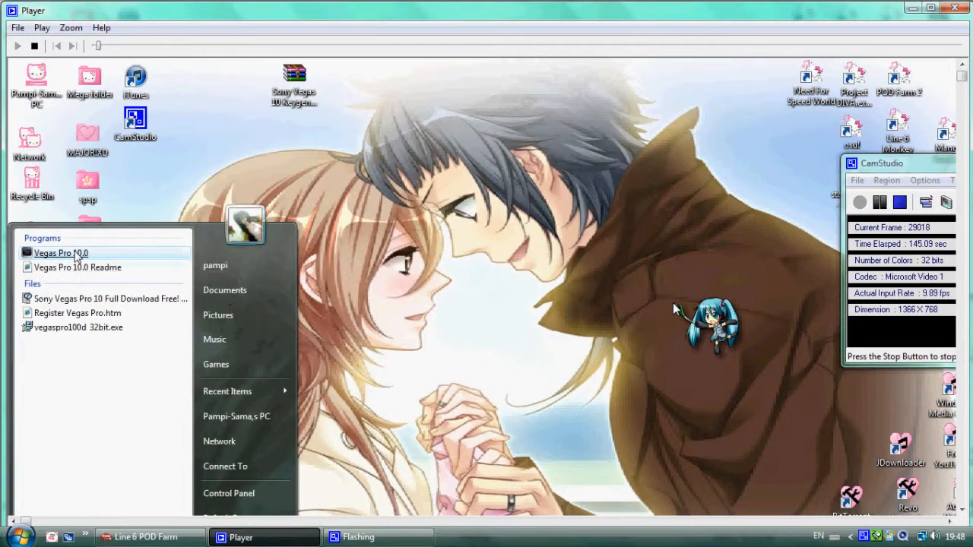
pyautogui.rightClick(61, 253)
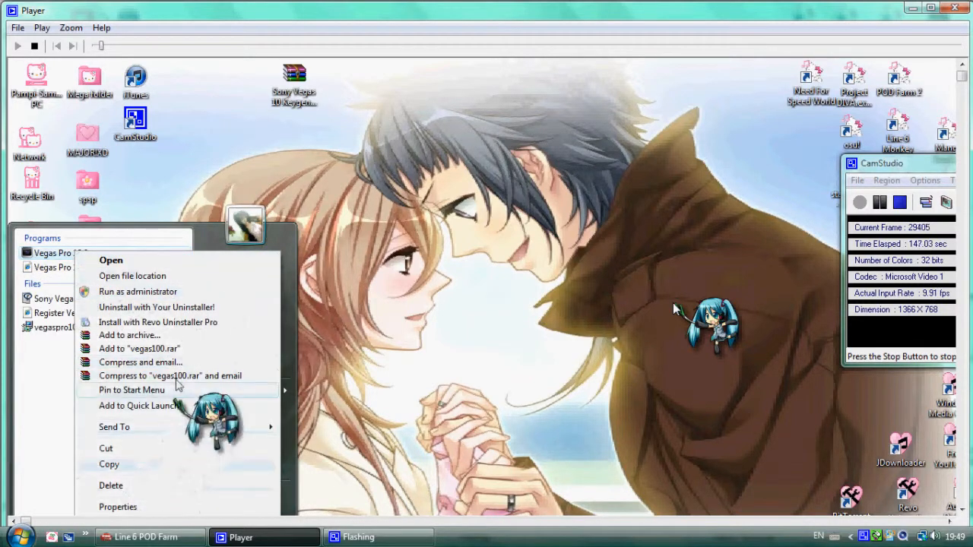
pyautogui.moveTo(160, 276)
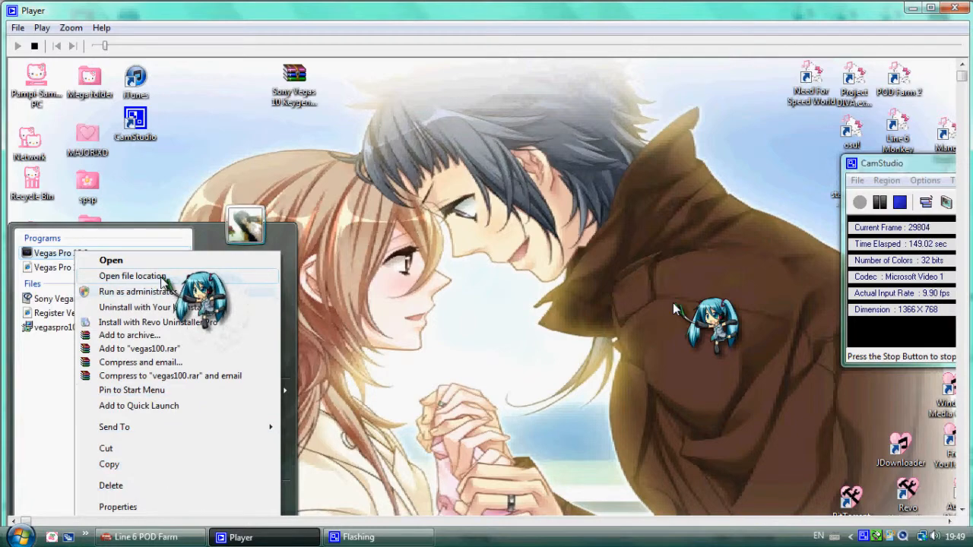
pyautogui.click(132, 276)
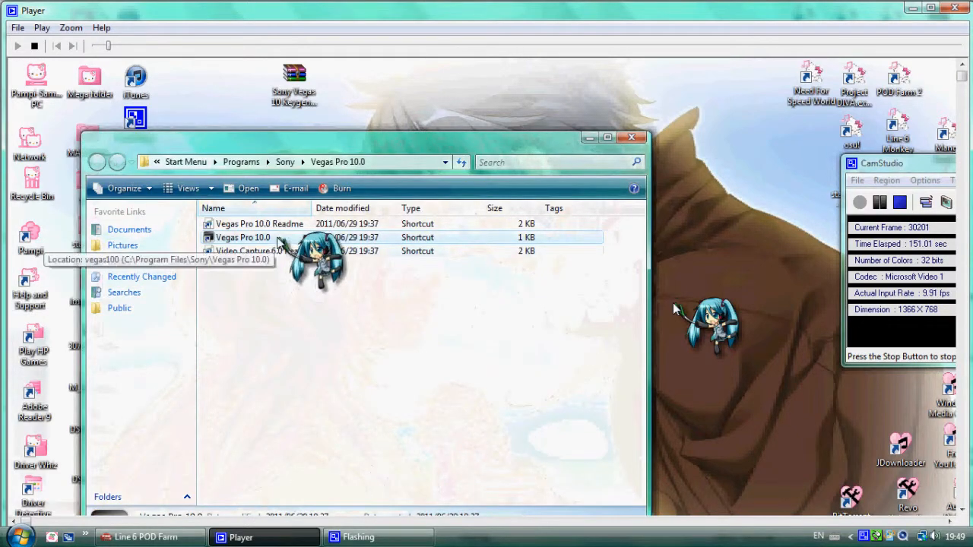
pyautogui.rightClick(251, 251)
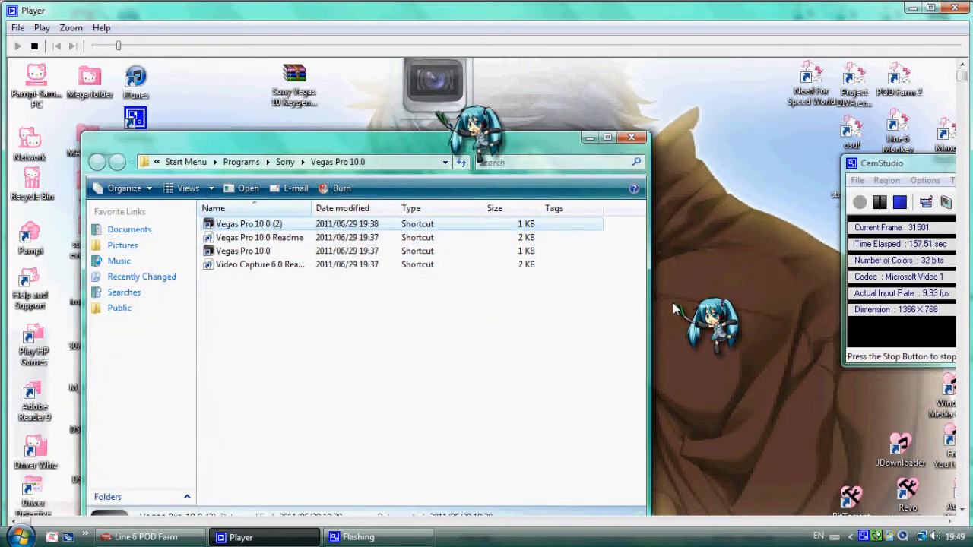
pyautogui.moveTo(249, 224); pyautogui.dragTo(414, 99)
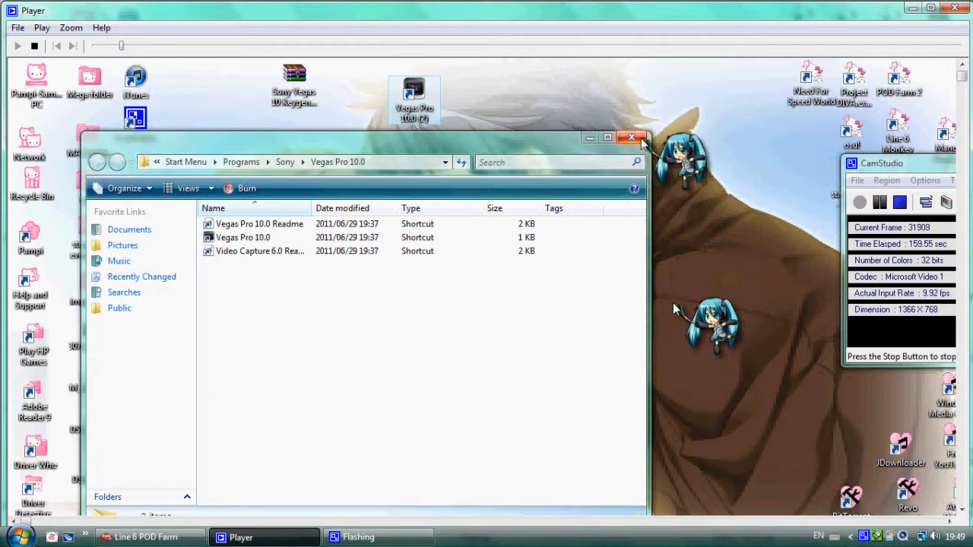
pyautogui.click(631, 137)
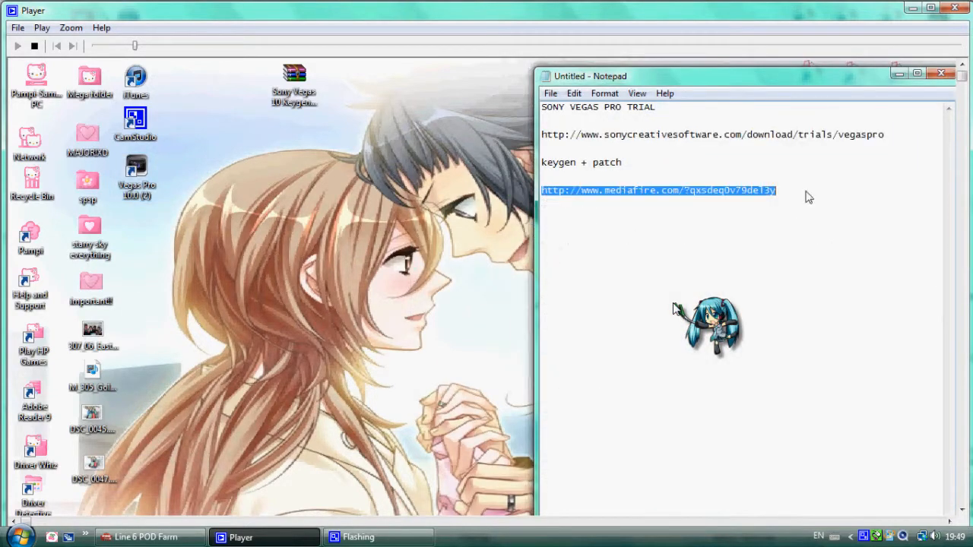
# - Copy the mediafire keygen-and-patch link from Notepad and paste it into the browser address bar
pyautogui.rightClick(657, 190)
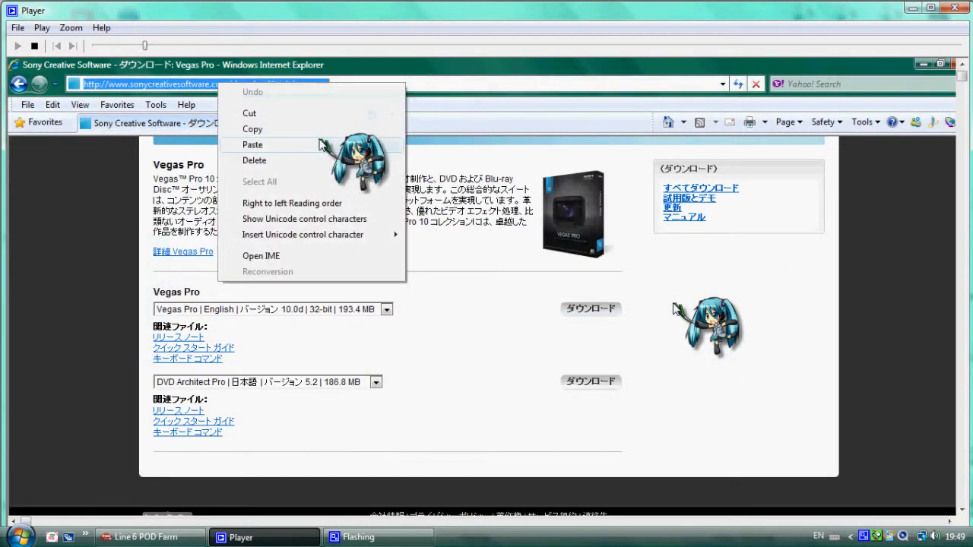
pyautogui.click(253, 145)
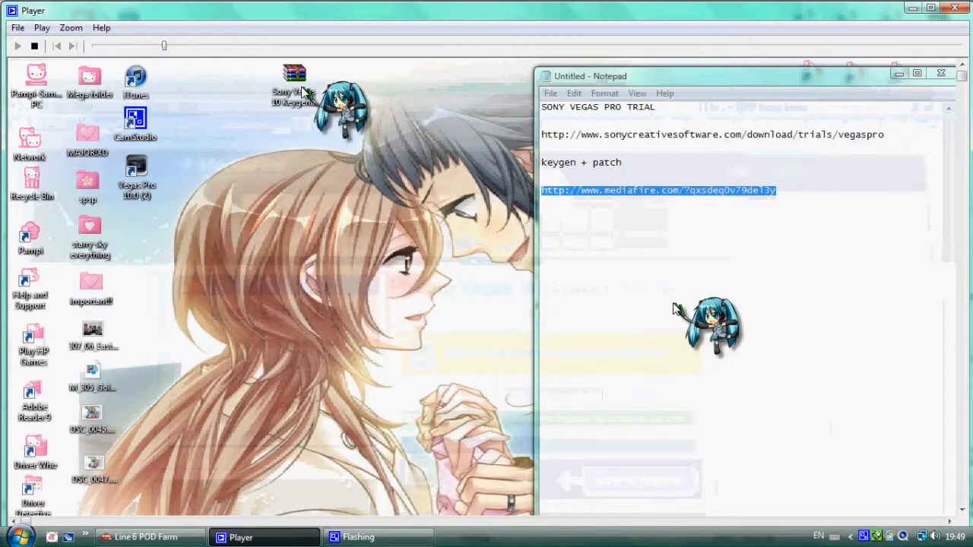
# - Move the keygen-and-patch archive beside the desktop icons and open it in WinRAR
pyautogui.moveTo(294, 79); pyautogui.dragTo(242, 232)
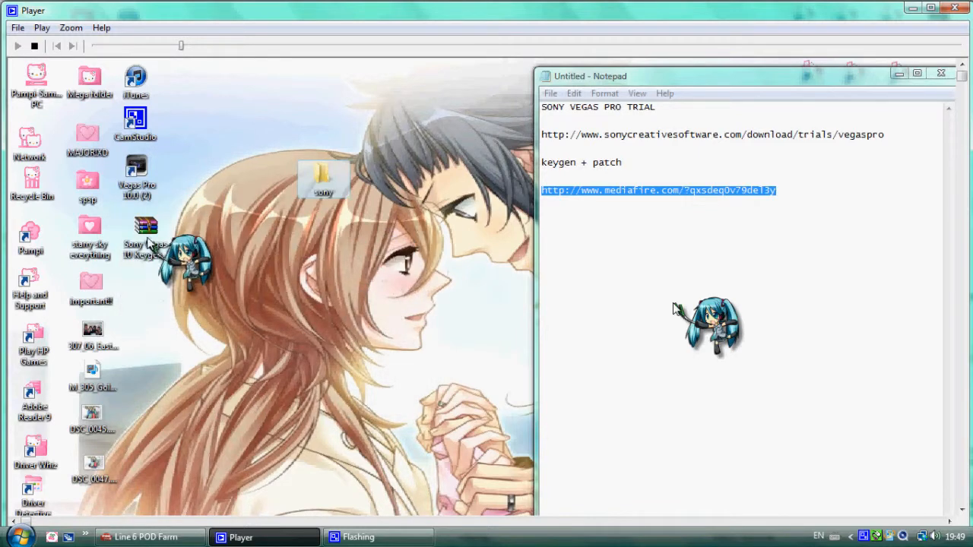
pyautogui.doubleClick(146, 228)
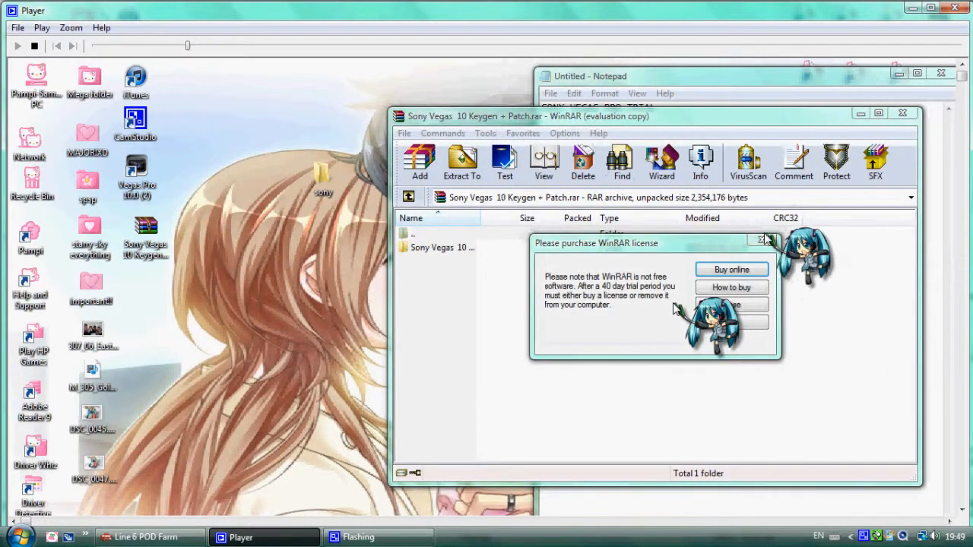
# - Extract the keygen-and-patch archive into the desktop 'sony' folder
pyautogui.click(462, 161)
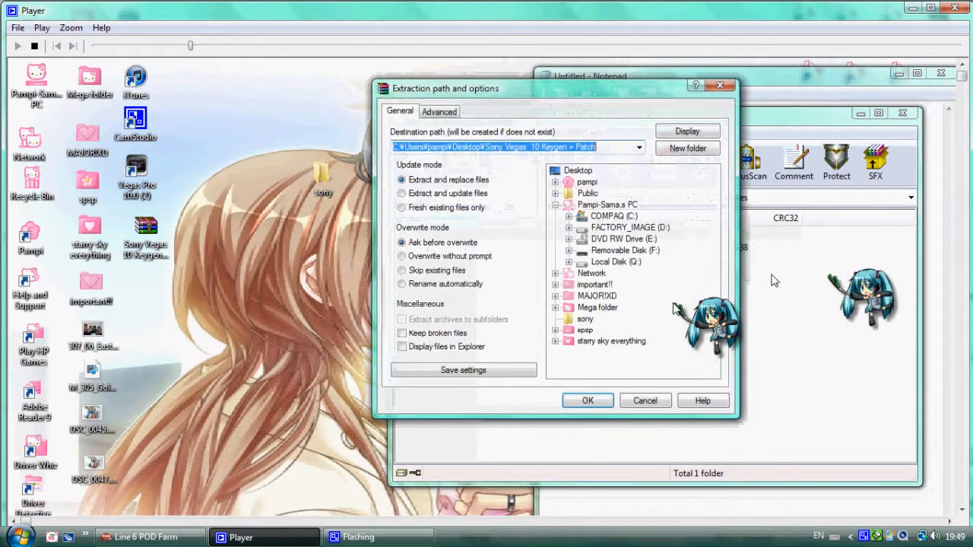
pyautogui.click(584, 318)
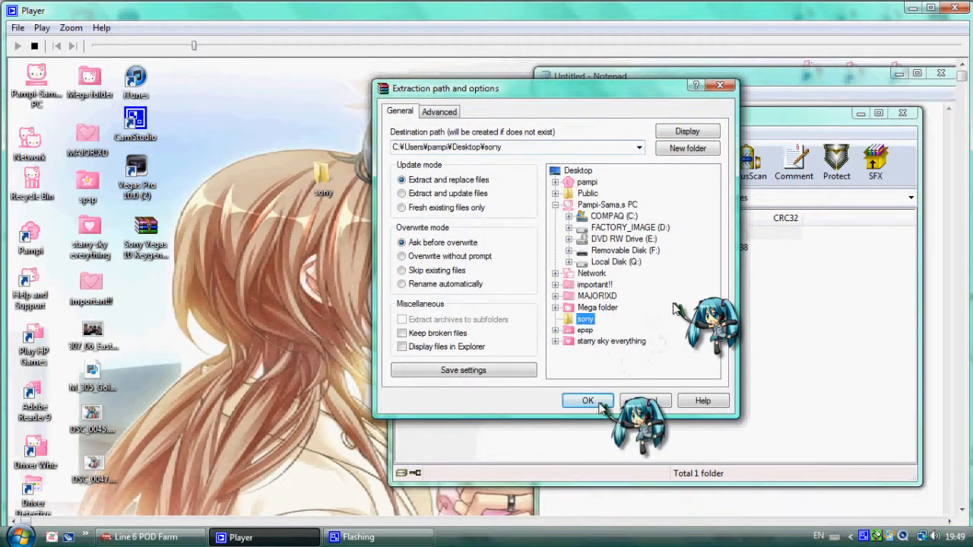
pyautogui.click(586, 401)
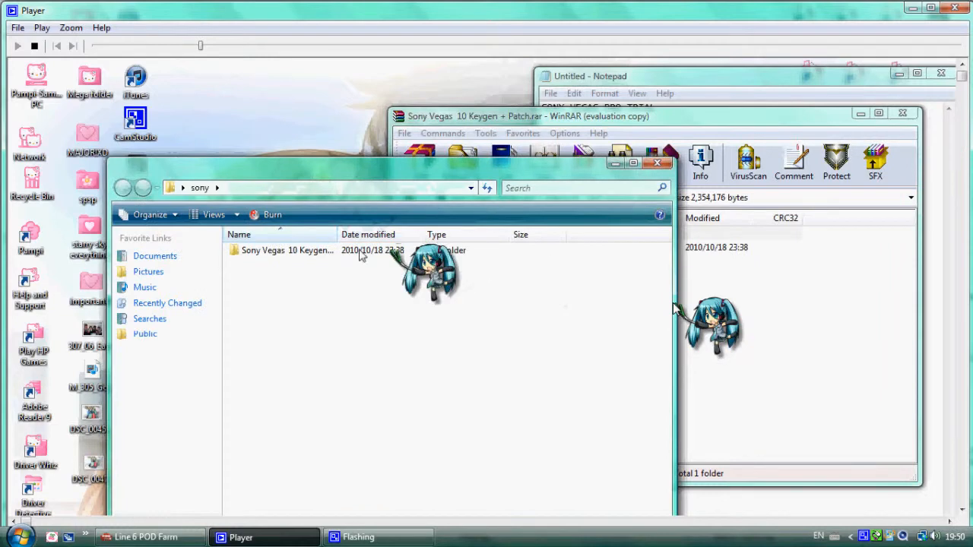
# - Open the extracted folder and point the patch at C:\Program Files\Sony
pyautogui.doubleClick(286, 250)
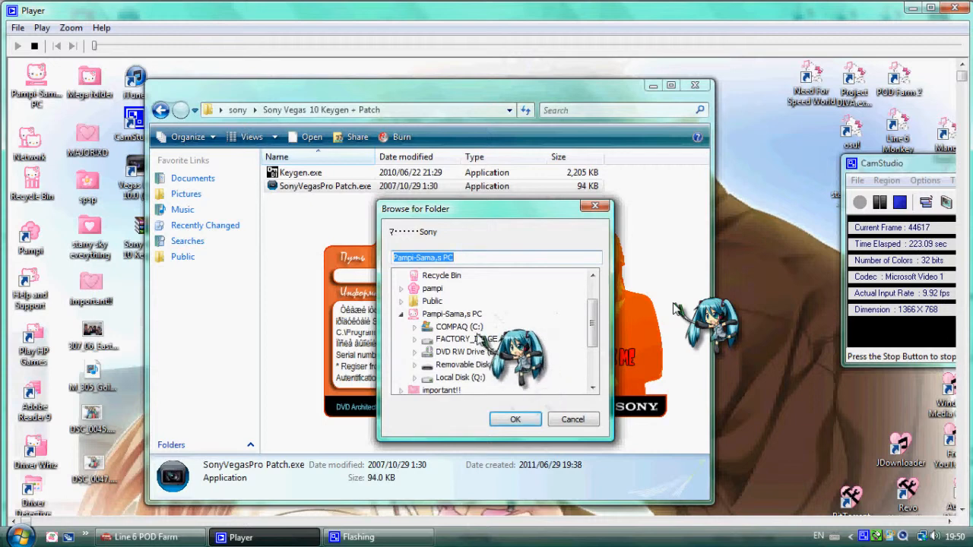
pyautogui.click(459, 326)
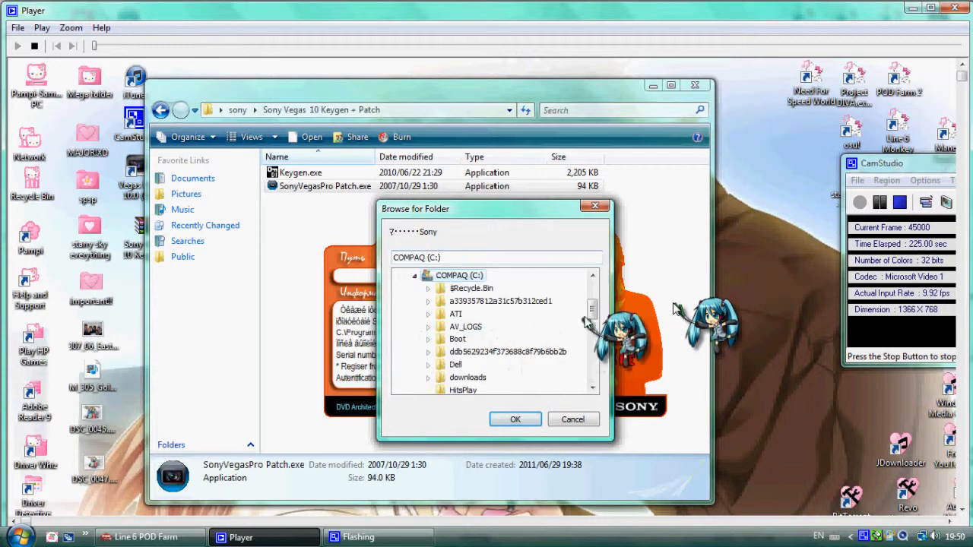
pyautogui.scroll(-3)
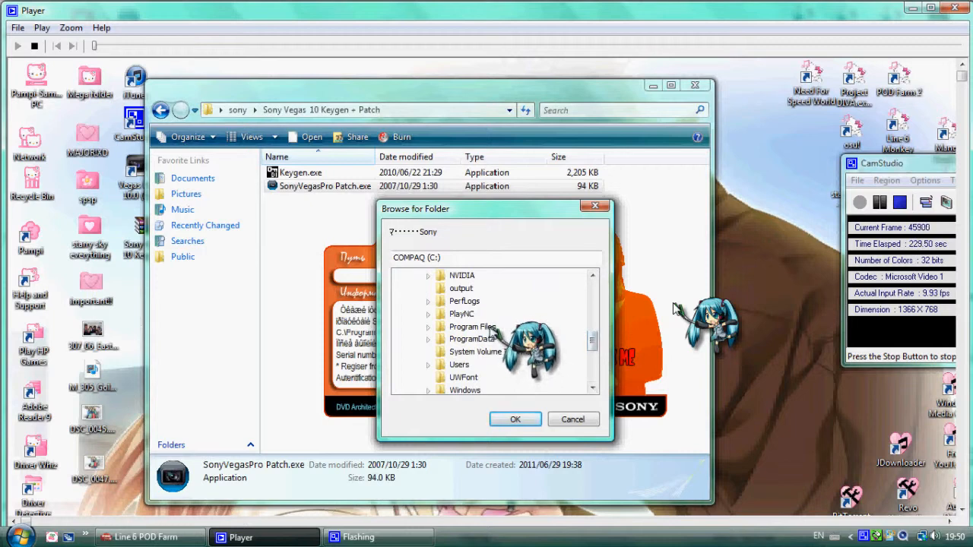
pyautogui.click(428, 326)
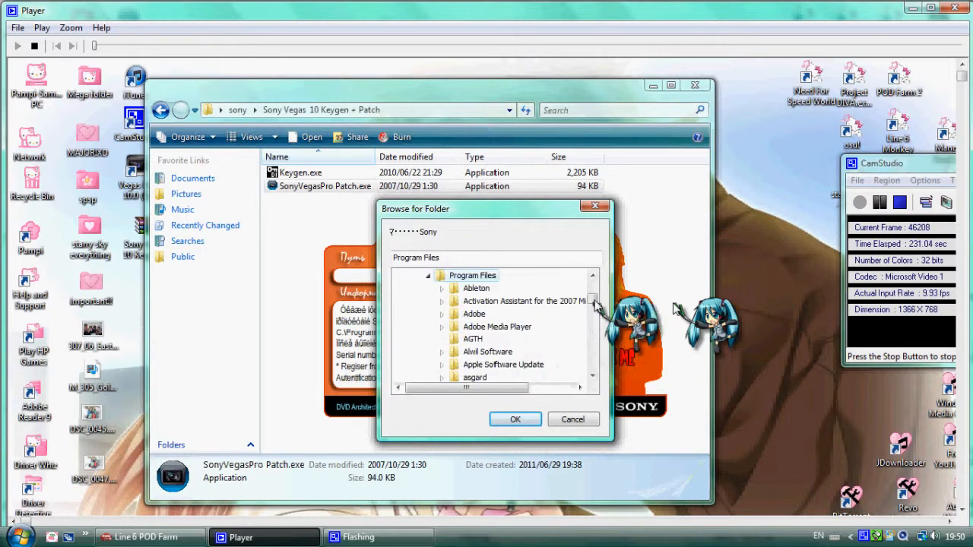
pyautogui.scroll(-3)
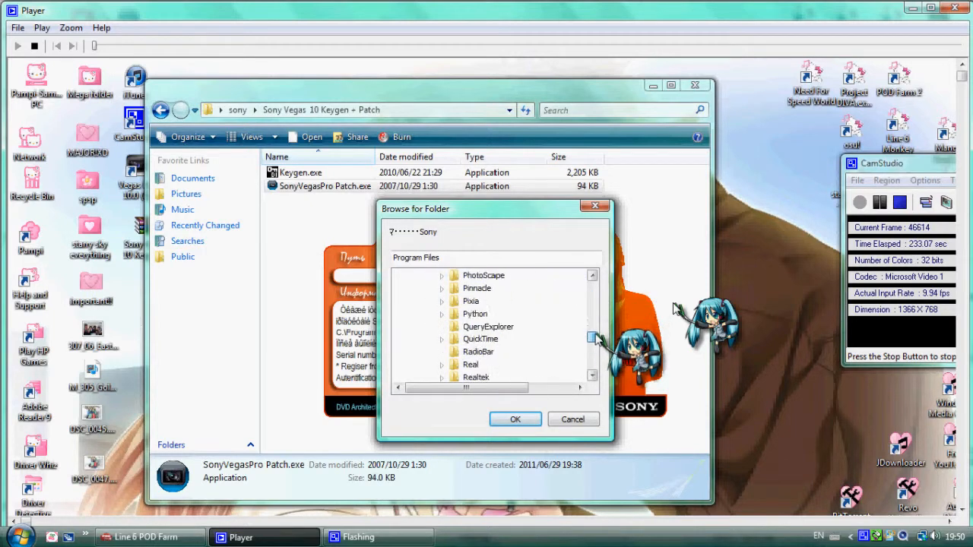
pyautogui.scroll(-3)
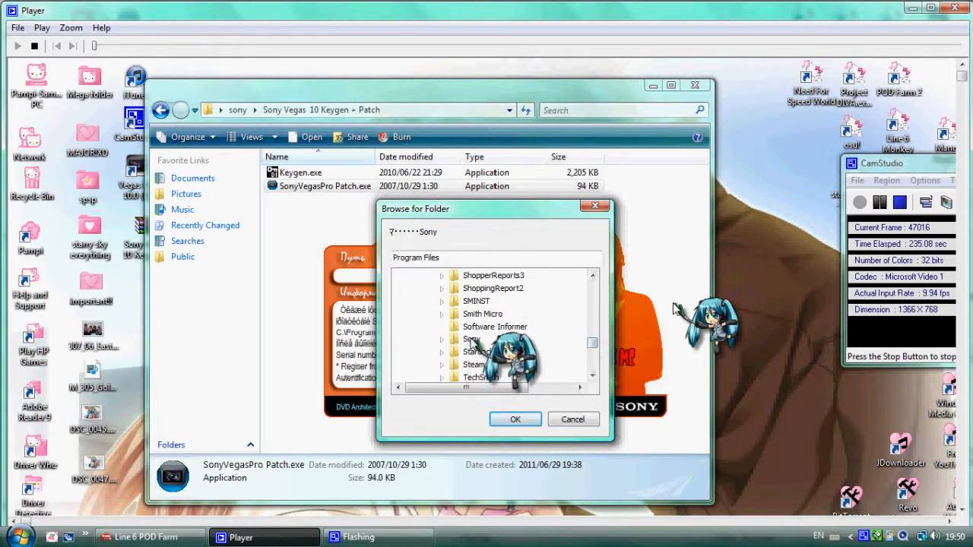
pyautogui.click(515, 419)
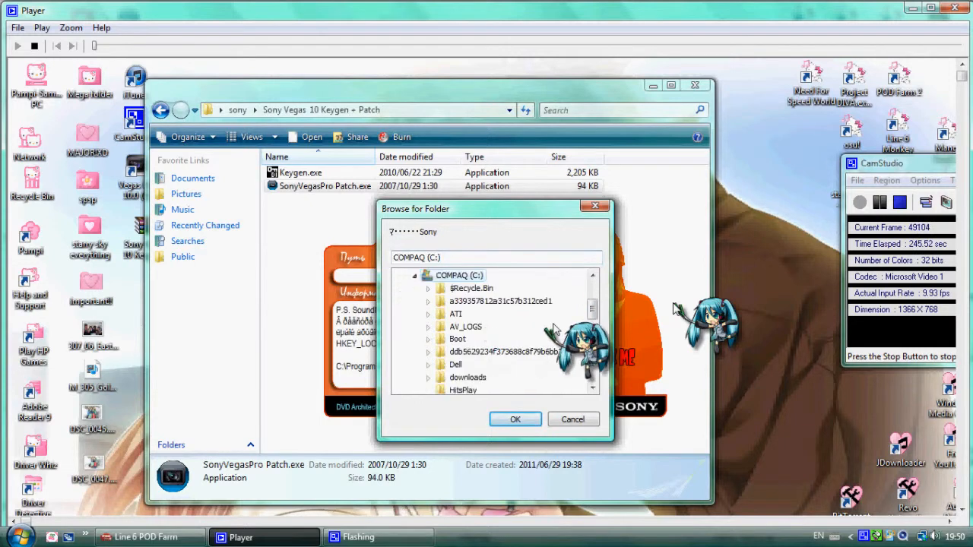
# - Select C:\Program Files\Sony again for the patch's second folder prompt
pyautogui.scroll(-3)
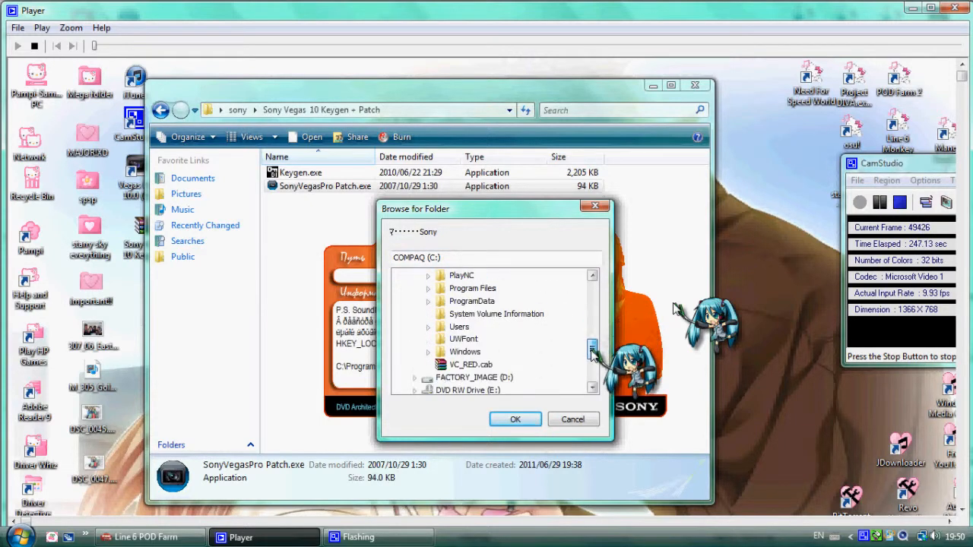
pyautogui.click(428, 288)
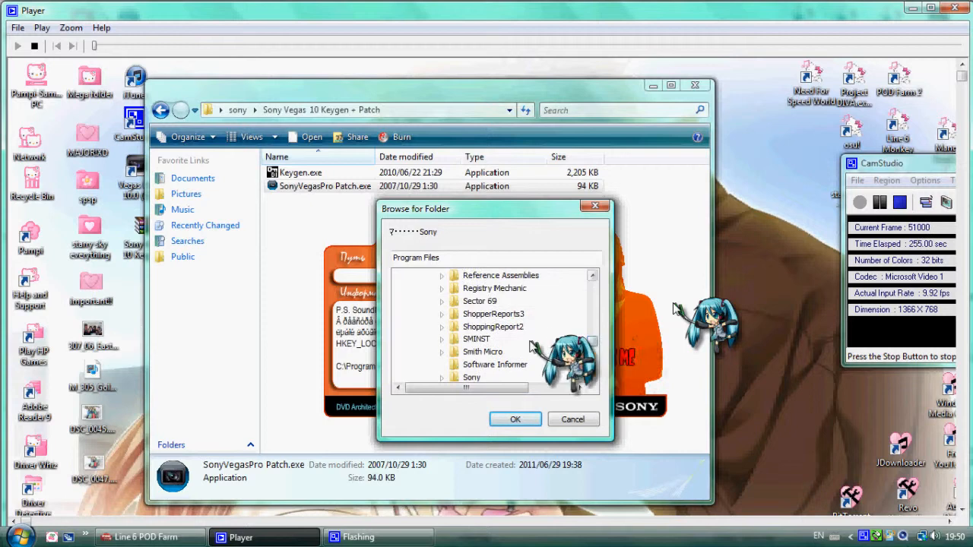
pyautogui.click(471, 377)
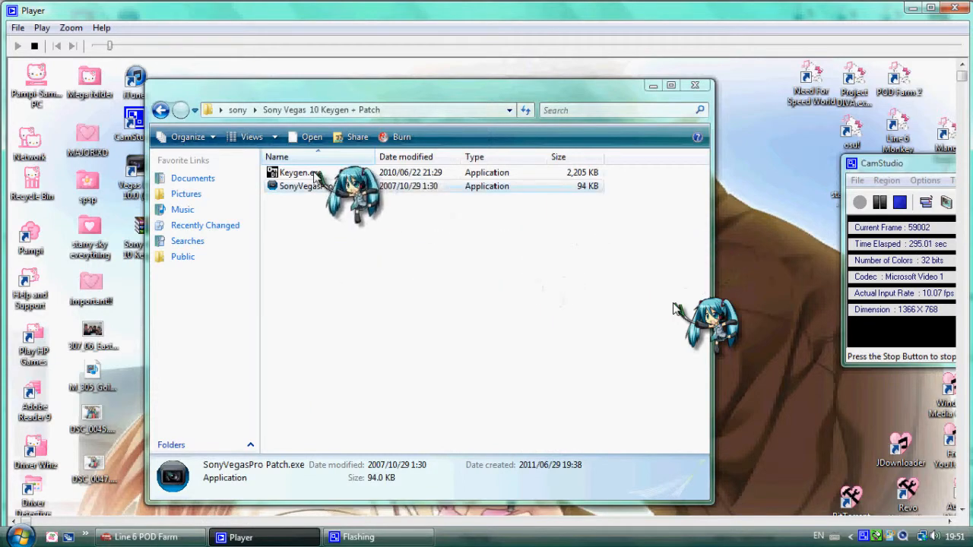
# - Launch Keygen.exe, dismiss its introductory notice, and launch it again
pyautogui.doubleClick(301, 173)
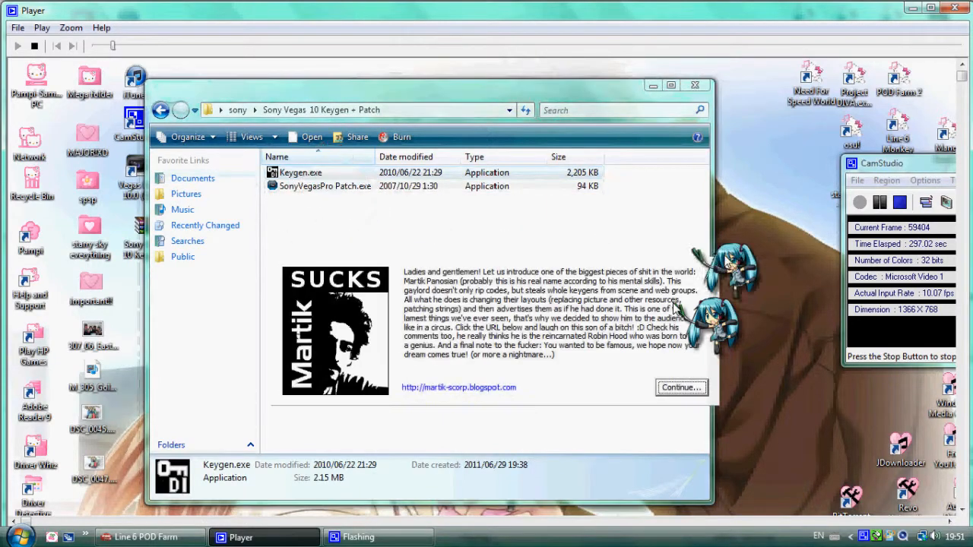
pyautogui.click(680, 387)
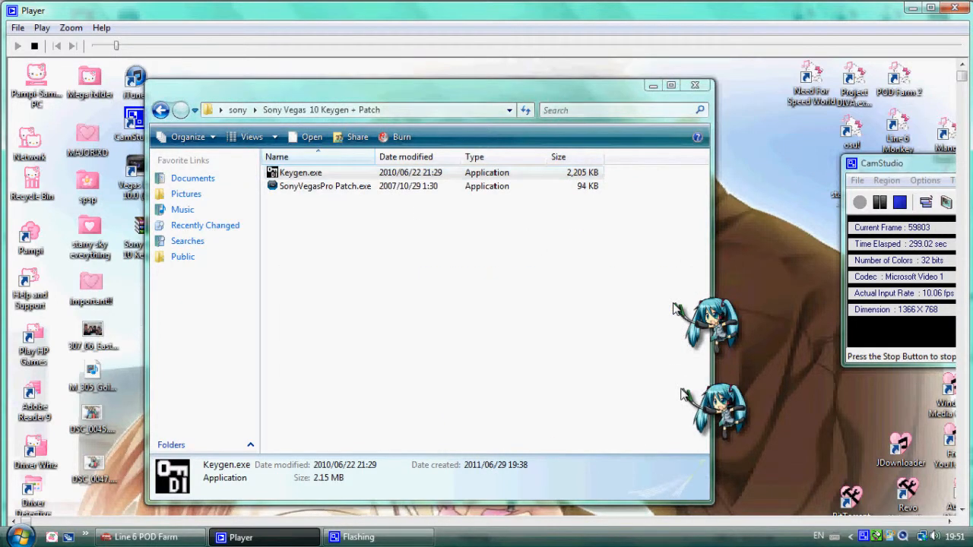
pyautogui.doubleClick(300, 173)
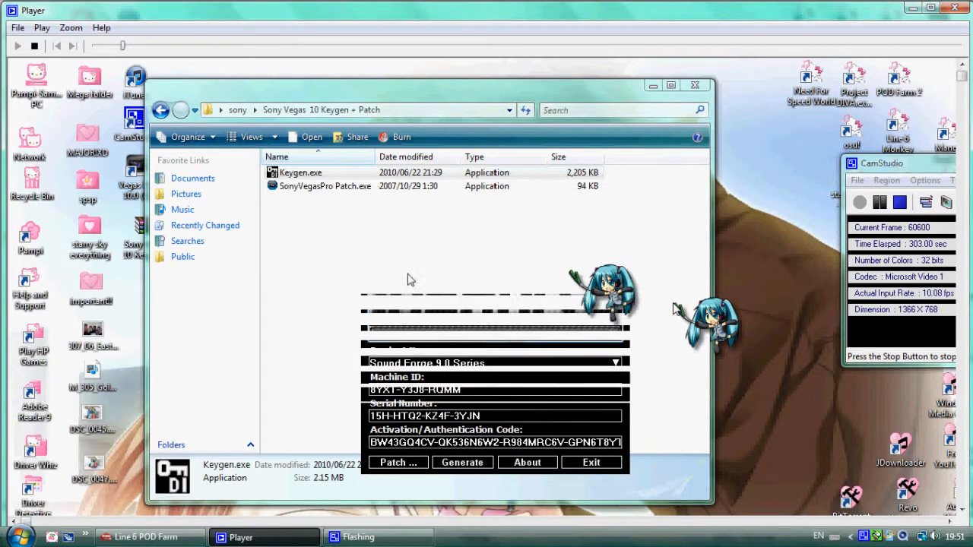
# - Run Keygen.exe as administrator, dismiss its notice, and relaunch it
pyautogui.rightClick(300, 173)
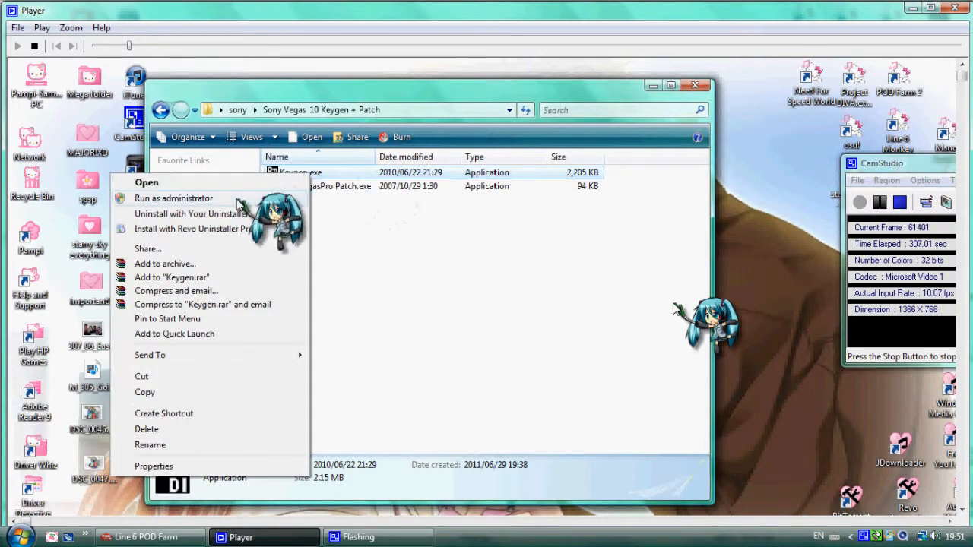
pyautogui.click(147, 183)
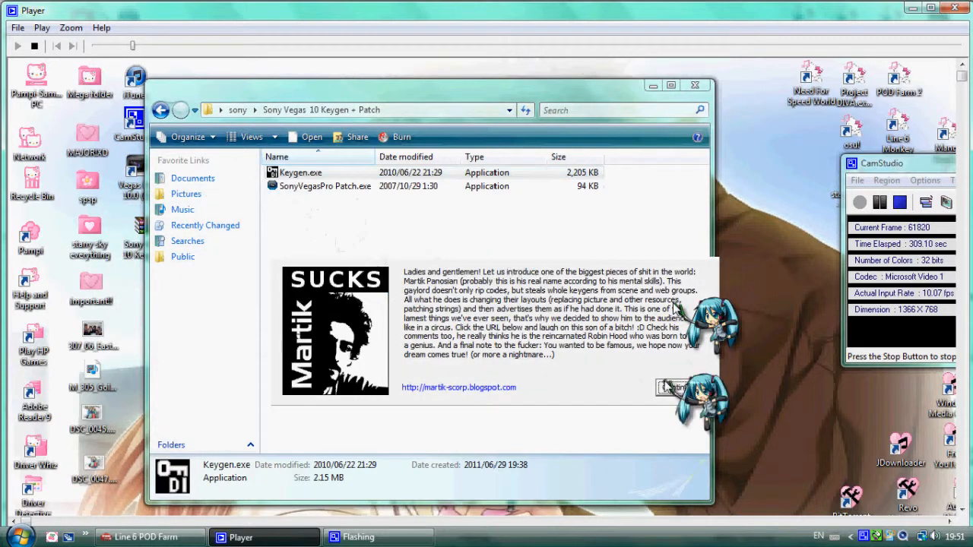
pyautogui.click(669, 388)
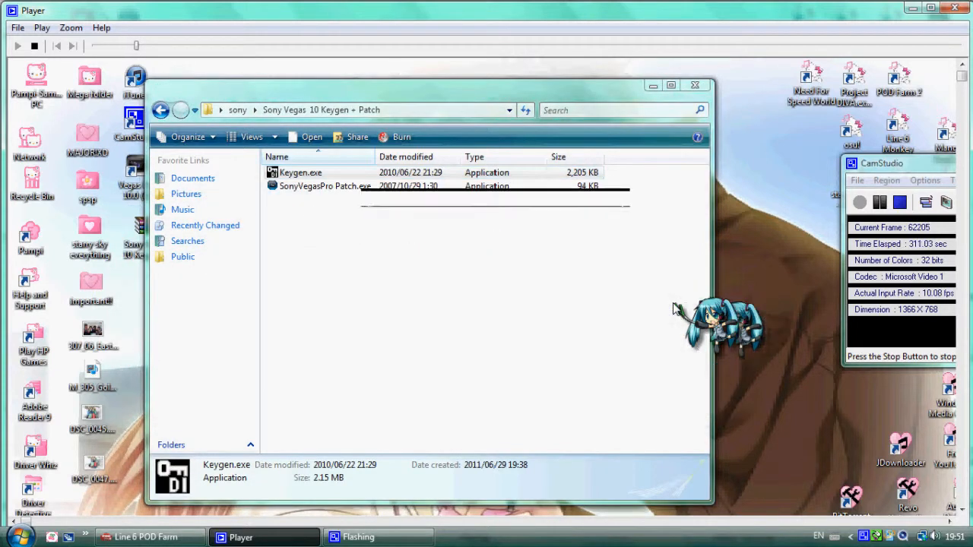
pyautogui.doubleClick(300, 173)
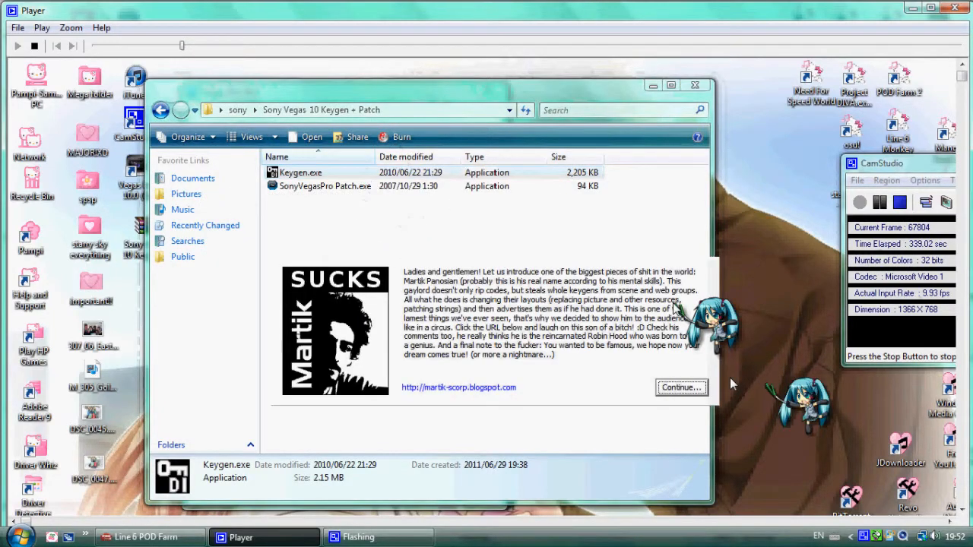
pyautogui.click(681, 388)
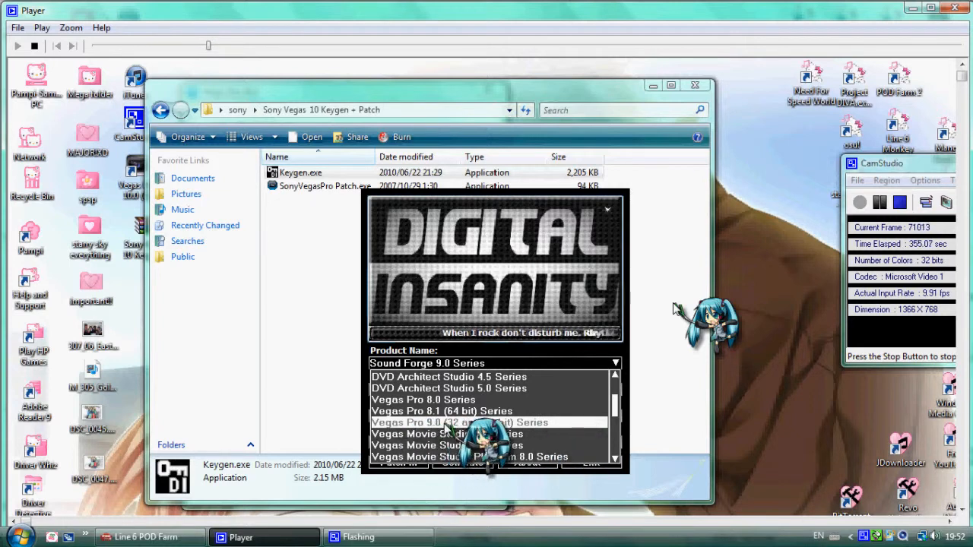
pyautogui.click(458, 421)
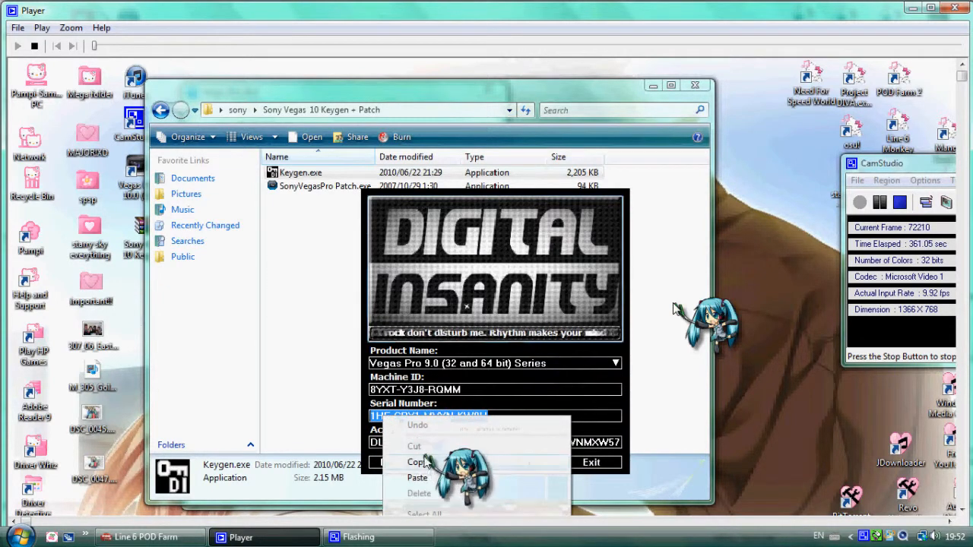
pyautogui.click(417, 477)
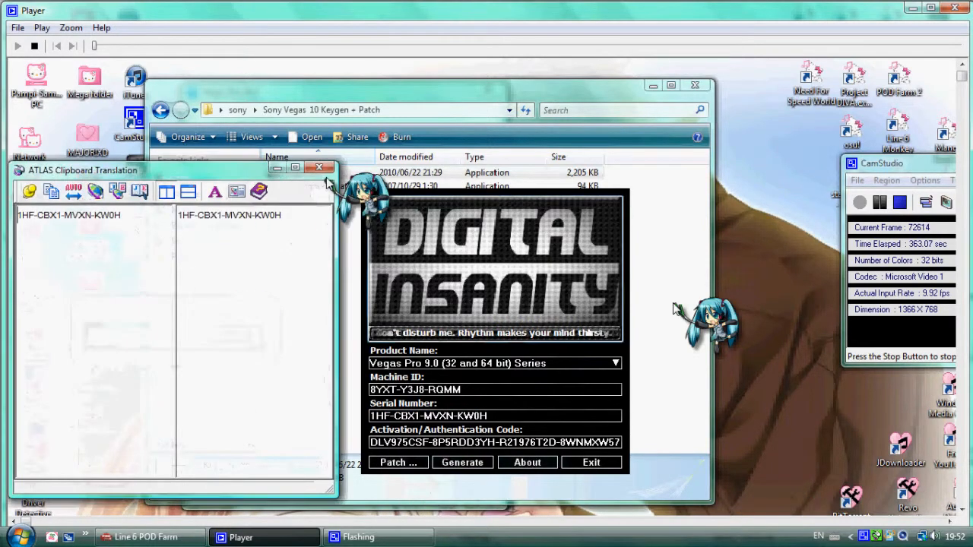
pyautogui.click(319, 167)
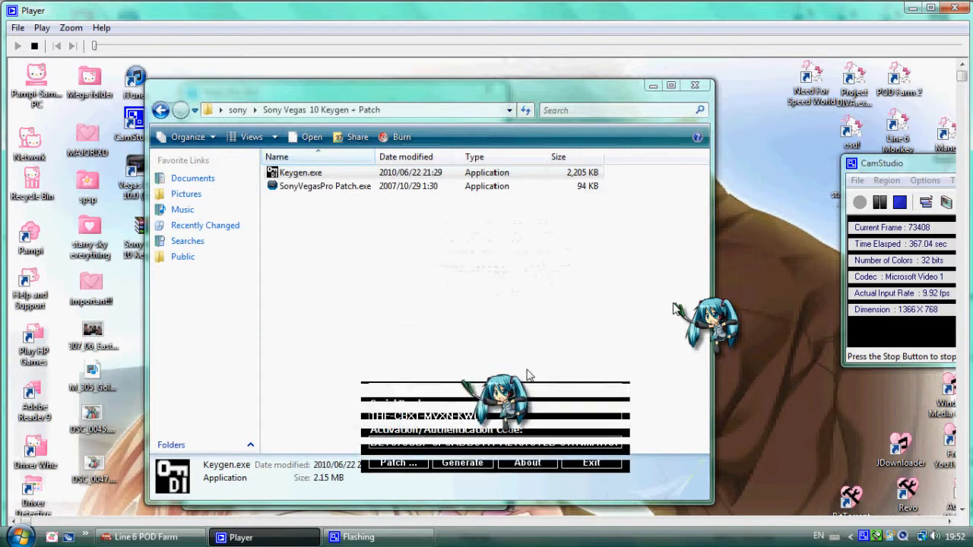
# - Paste the copied serial into Vegas Pro 10's serial number field and submit it
pyautogui.click(591, 463)
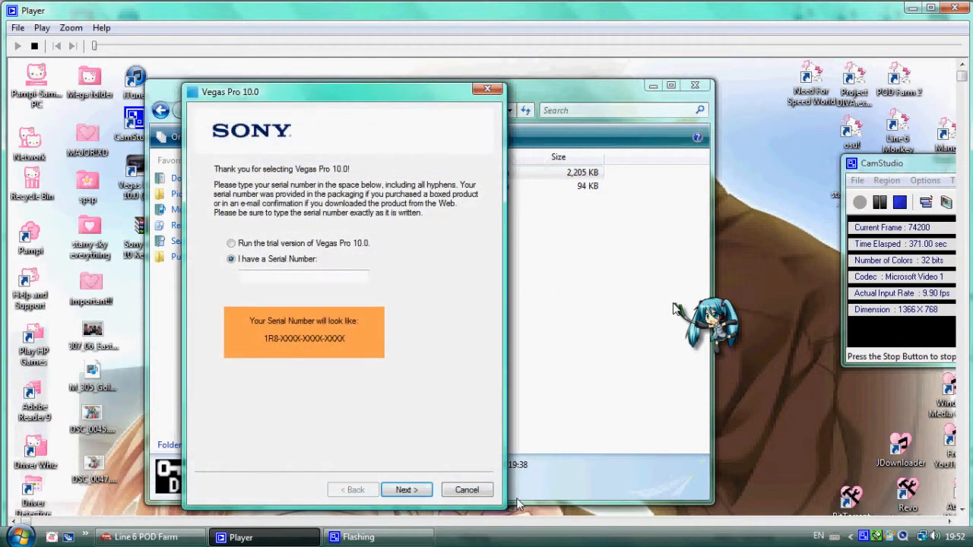
pyautogui.rightClick(303, 276)
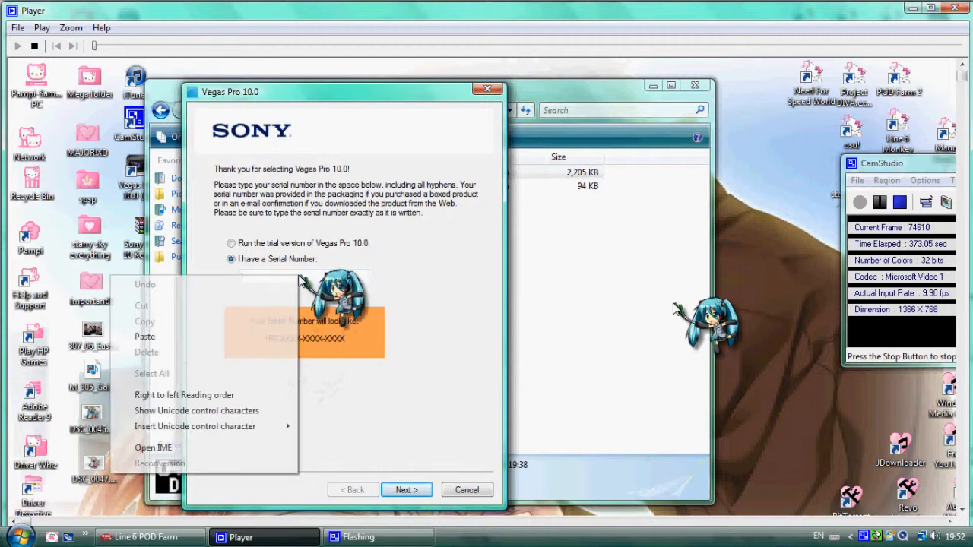
pyautogui.click(145, 336)
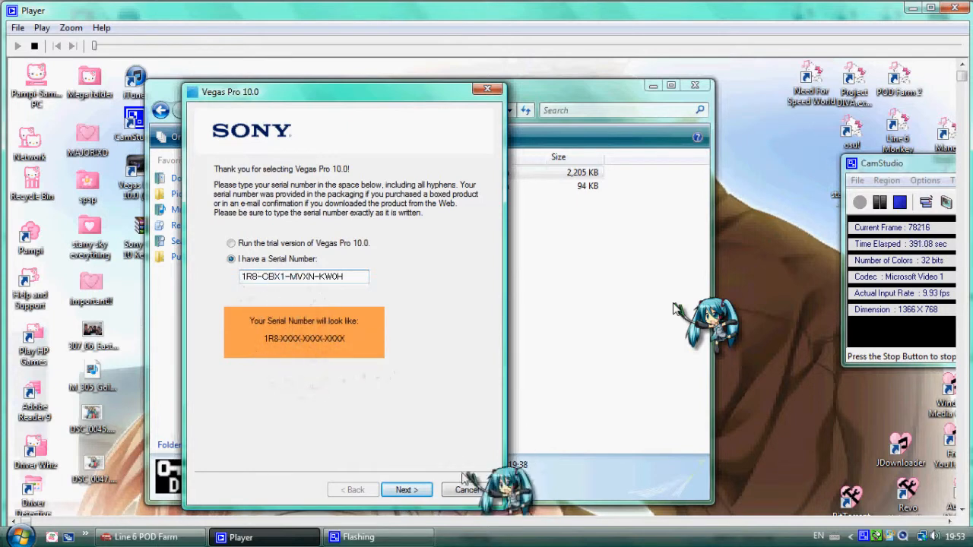
pyautogui.click(406, 490)
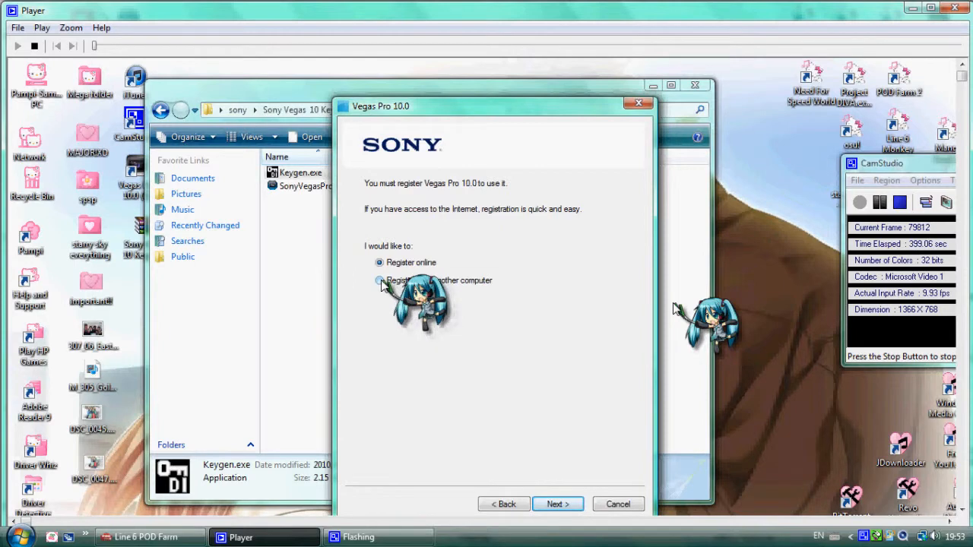
# - Select 'Register from another computer' and continue past the instructions page
pyautogui.click(380, 281)
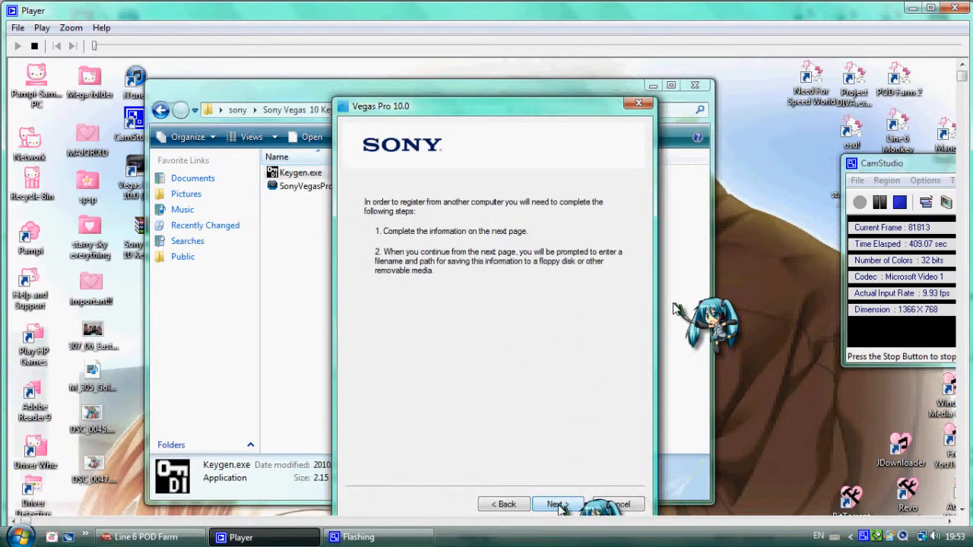
pyautogui.click(557, 504)
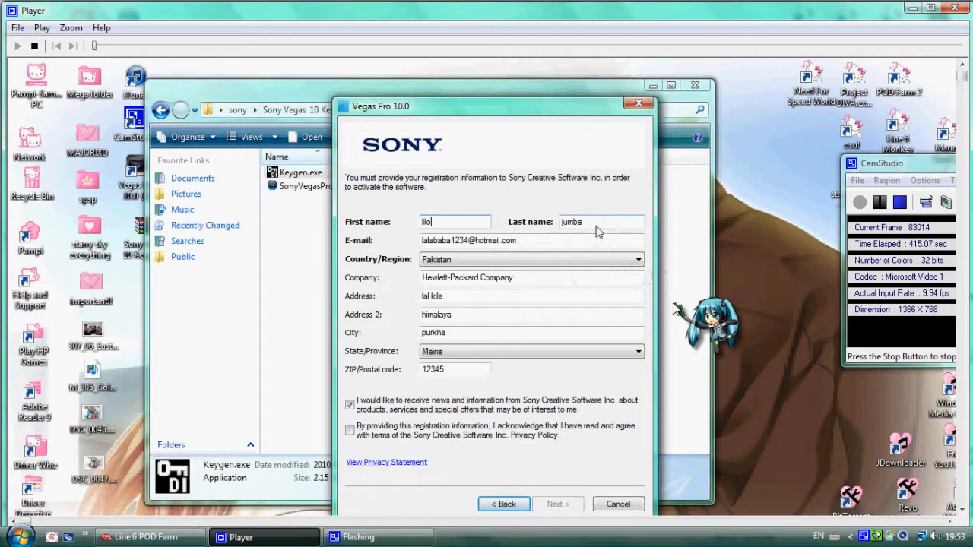
pyautogui.moveTo(407, 242)
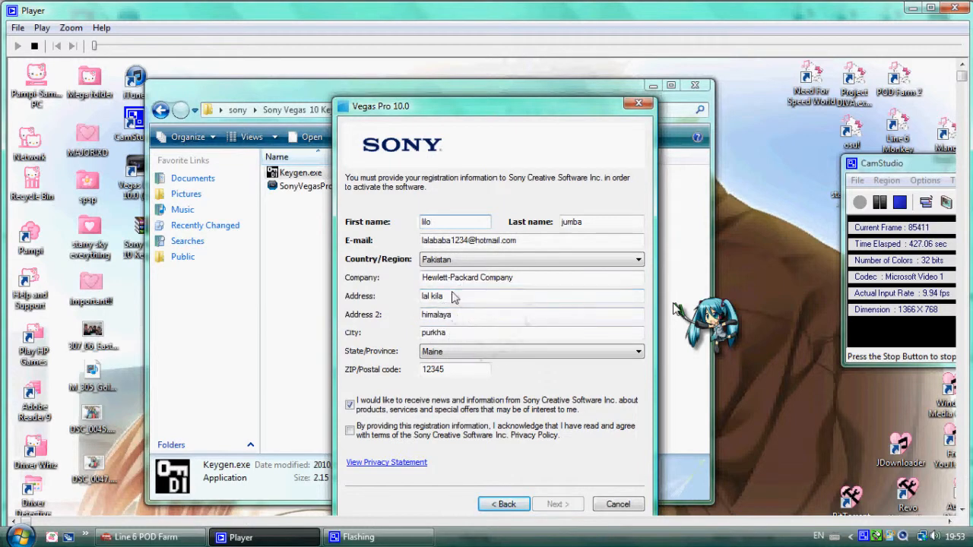
pyautogui.moveTo(490, 325)
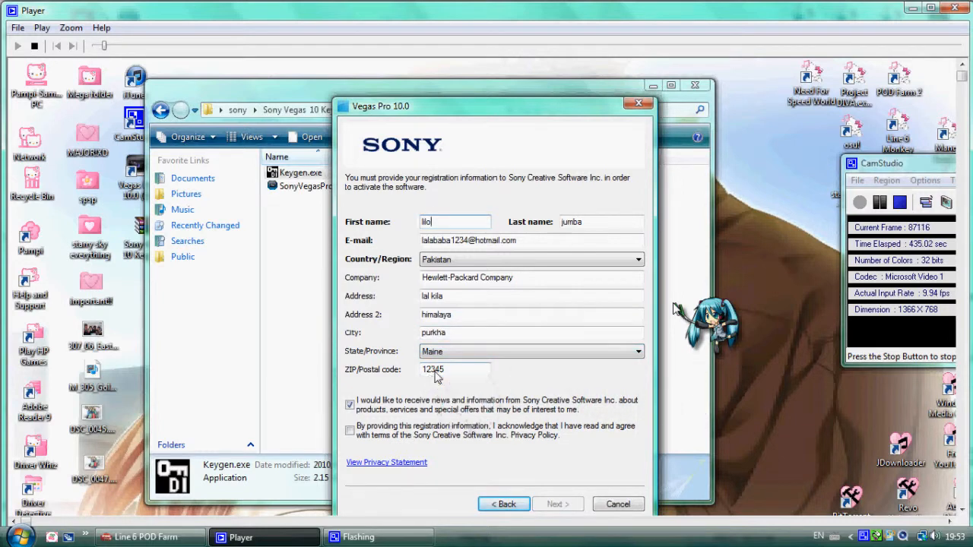
pyautogui.moveTo(555, 390)
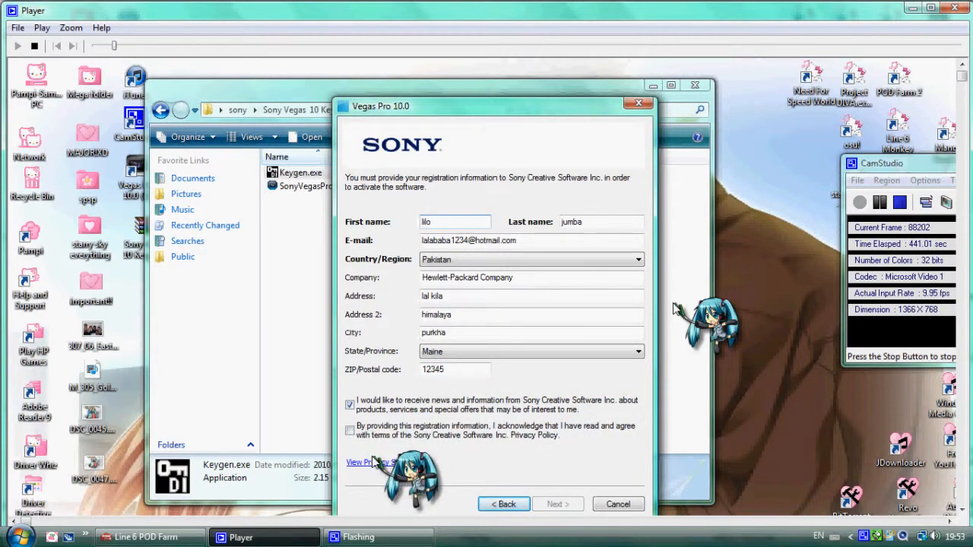
# - Tick the privacy acknowledgement checkbox and proceed to saving the registration file
pyautogui.click(350, 431)
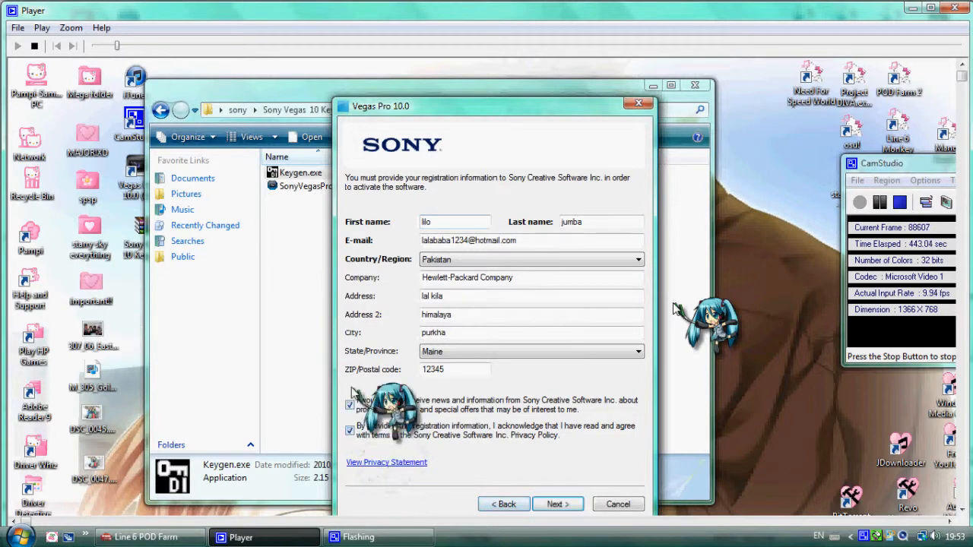
pyautogui.click(557, 504)
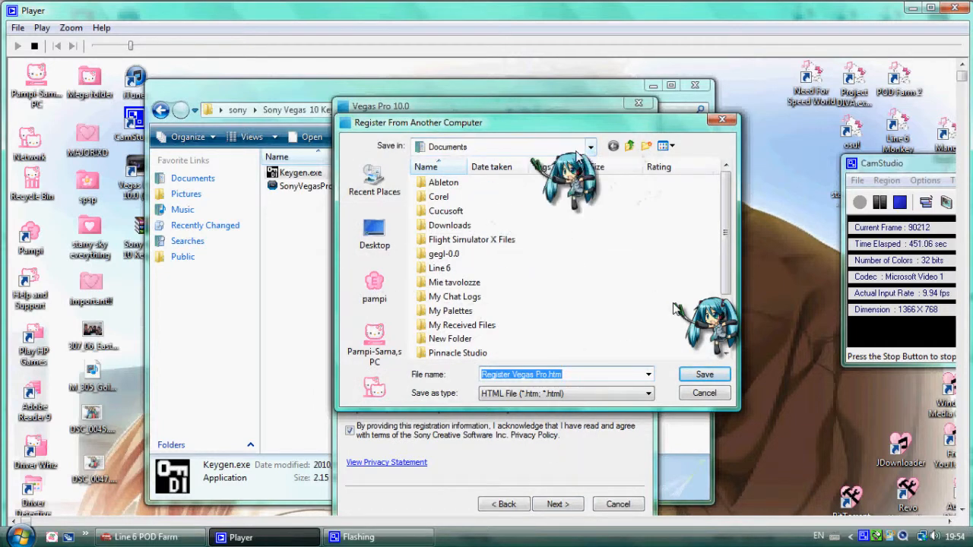
# - Save 'Register Vegas Pro.htm' into the Program Files\Sony folder
pyautogui.click(591, 146)
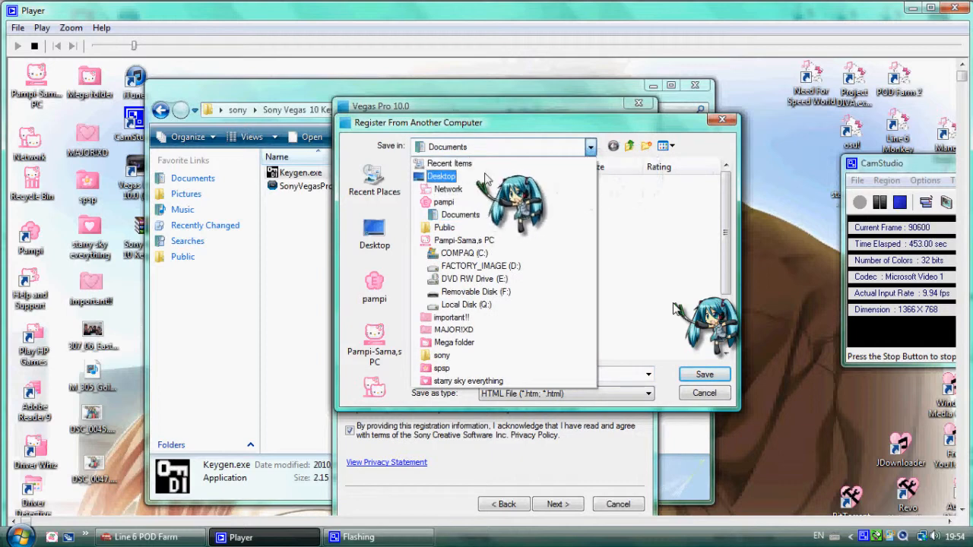
pyautogui.click(463, 252)
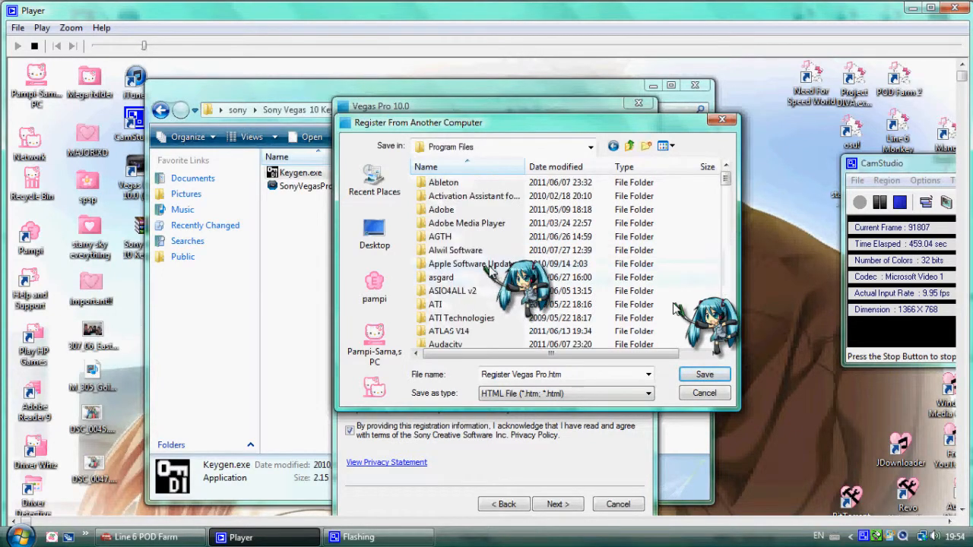
pyautogui.scroll(-3)
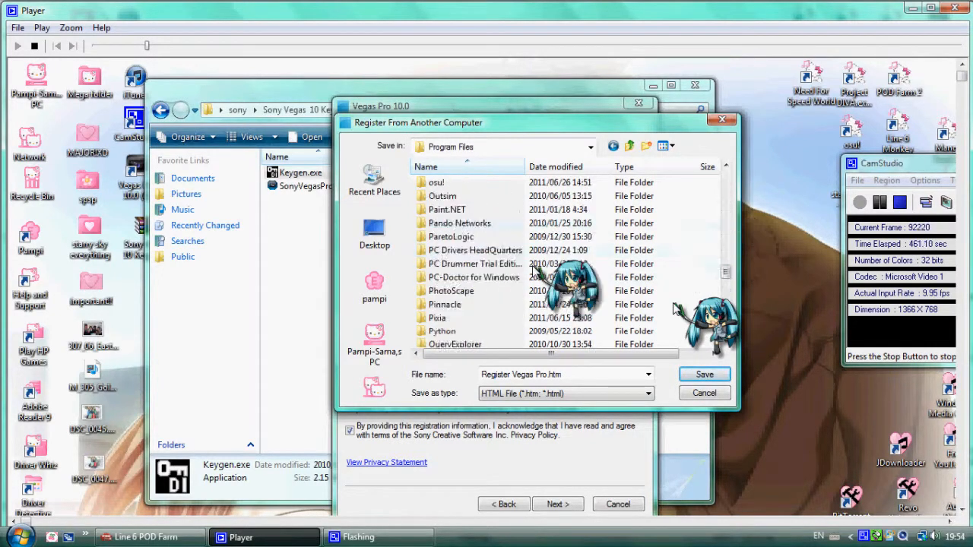
pyautogui.scroll(-3)
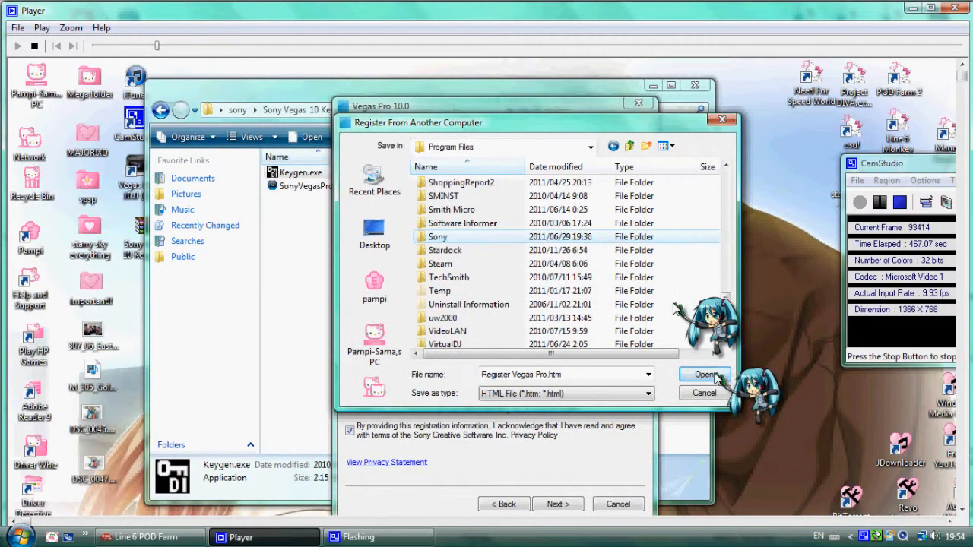
pyautogui.doubleClick(438, 237)
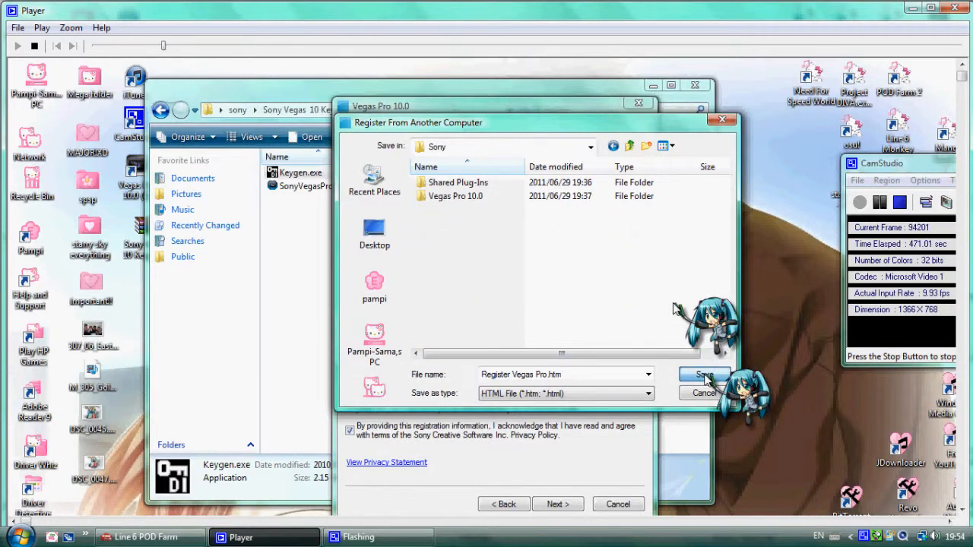
pyautogui.click(703, 375)
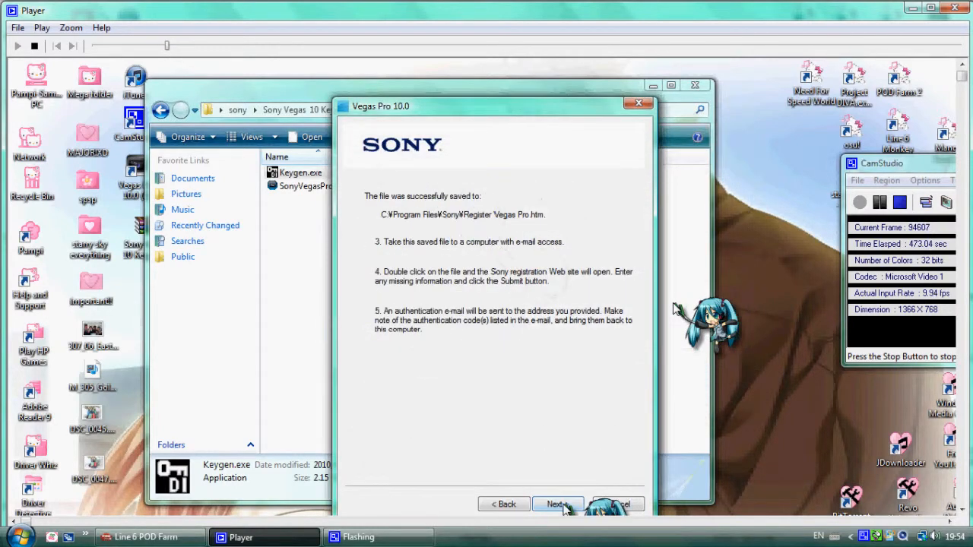
# - Advance to the authentication code step, dismiss the keygen notice, and relaunch Keygen.exe
pyautogui.click(558, 504)
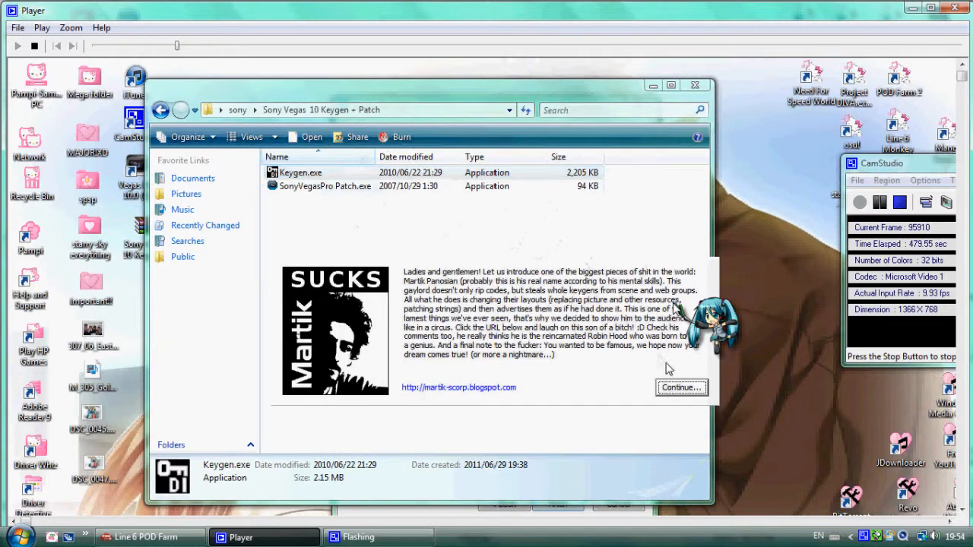
pyautogui.click(680, 388)
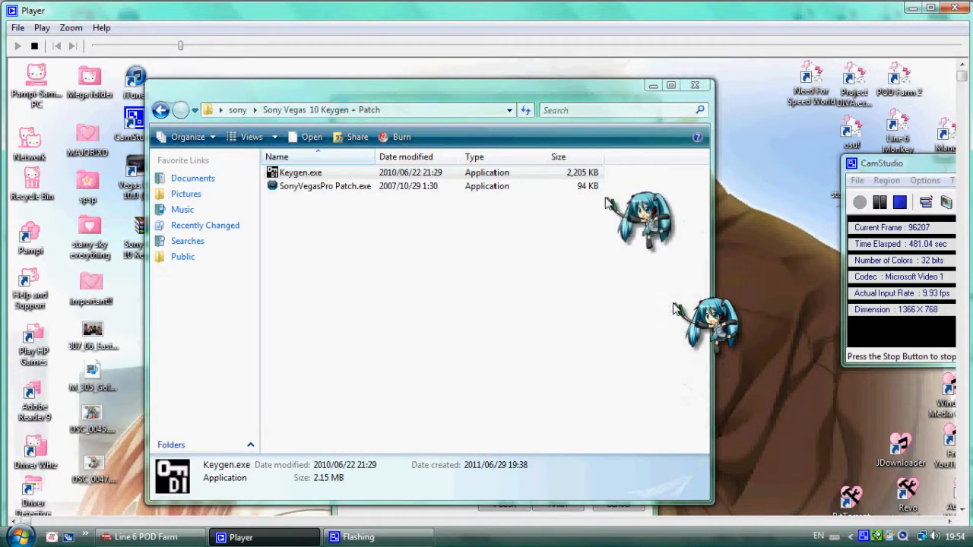
pyautogui.doubleClick(300, 173)
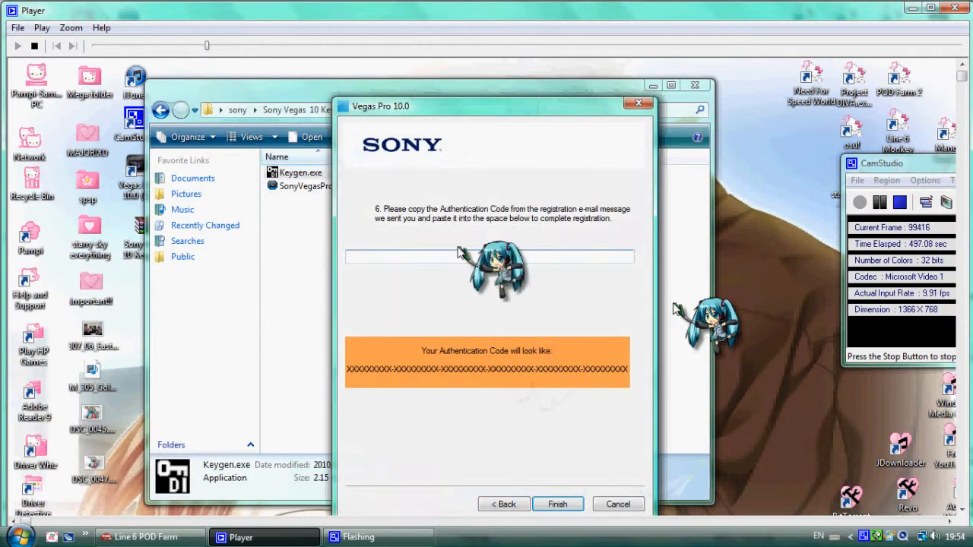
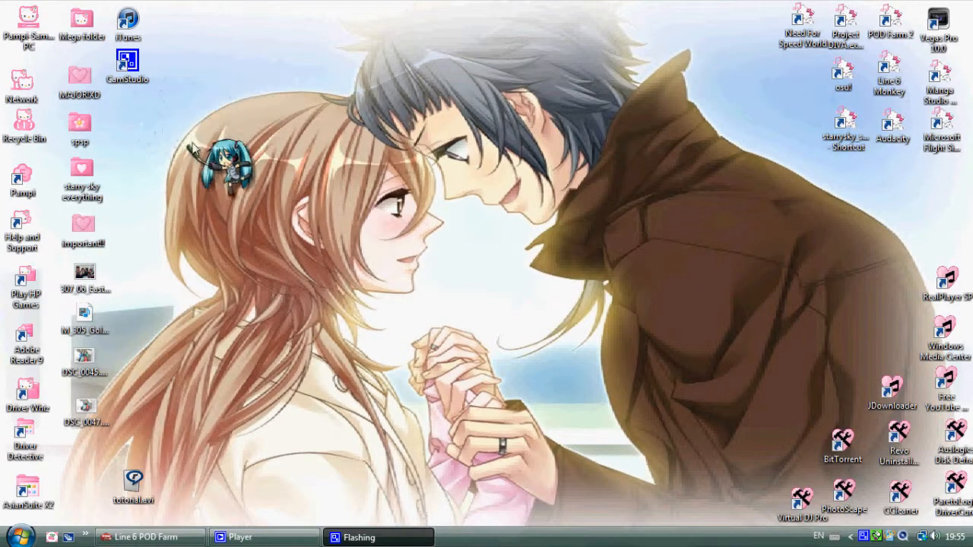
pyautogui.moveTo(228, 155); pyautogui.dragTo(159, 122)
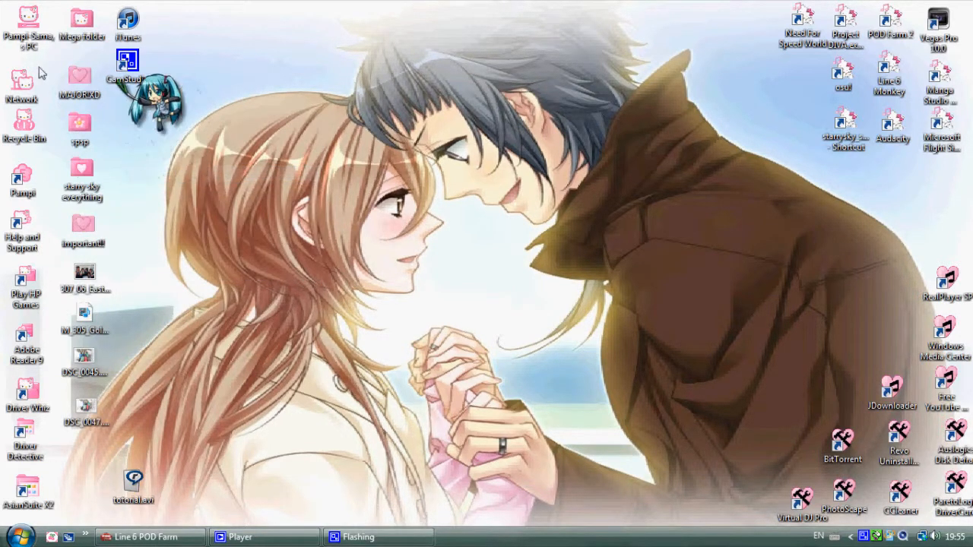
pyautogui.doubleClick(23, 117)
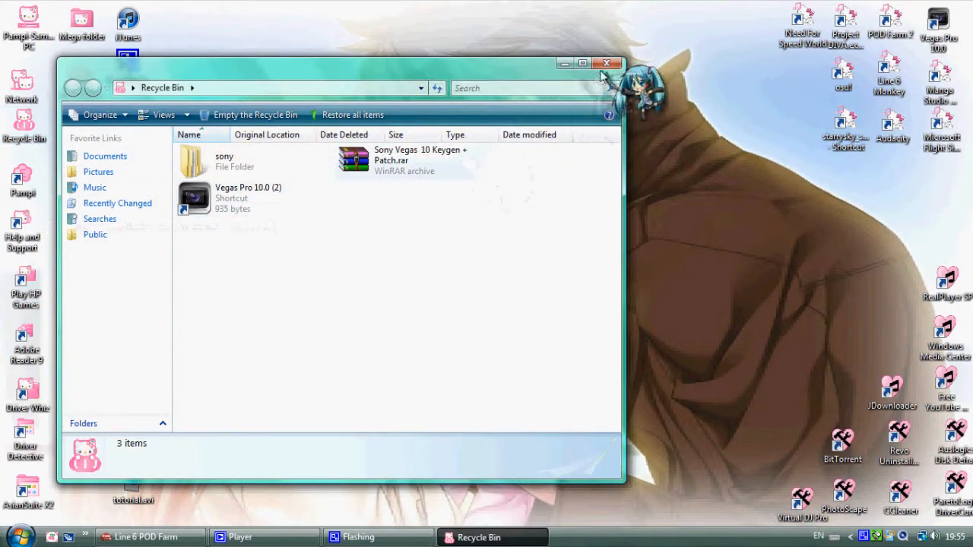
pyautogui.click(20, 537)
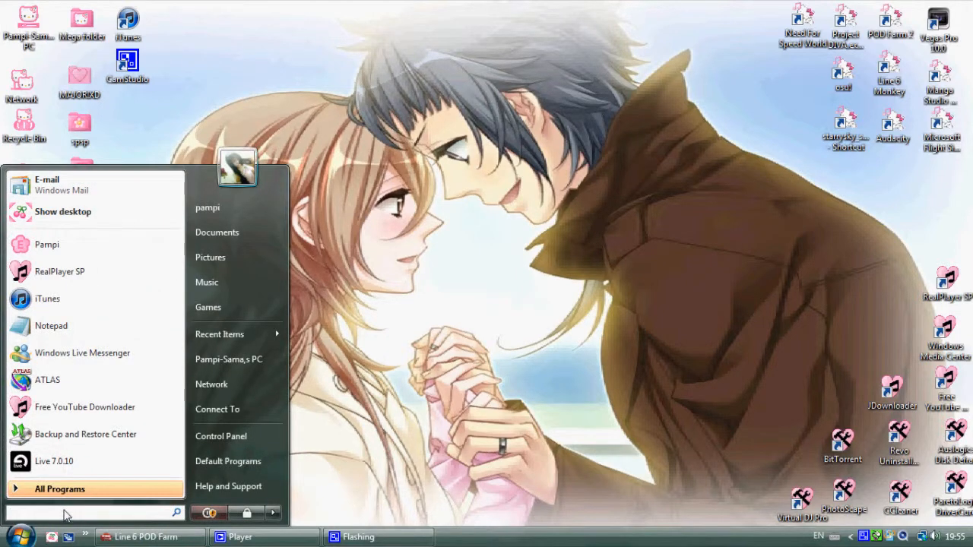
# - Search the Start menu for 'vegas' and launch Vegas Pro 10.0
pyautogui.write('vegas')
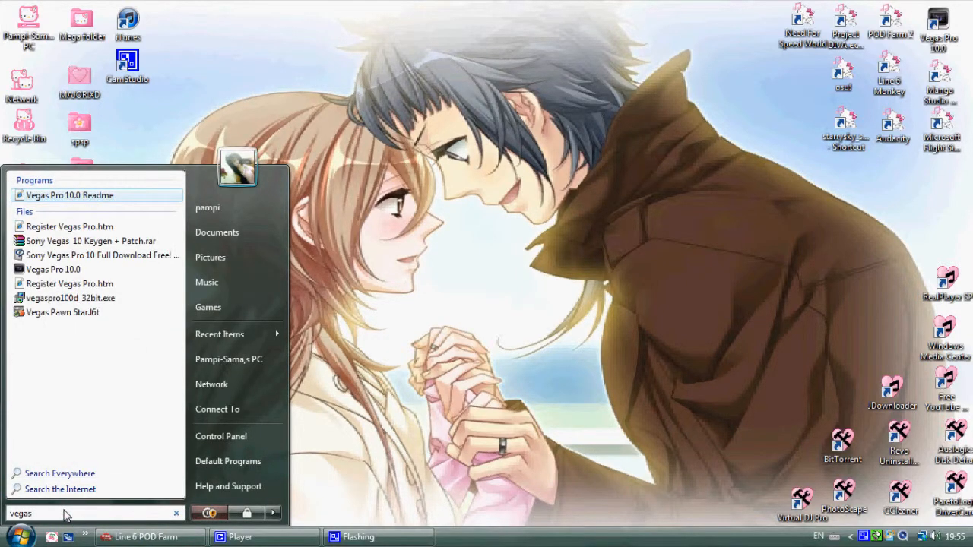
pyautogui.moveTo(53, 269)
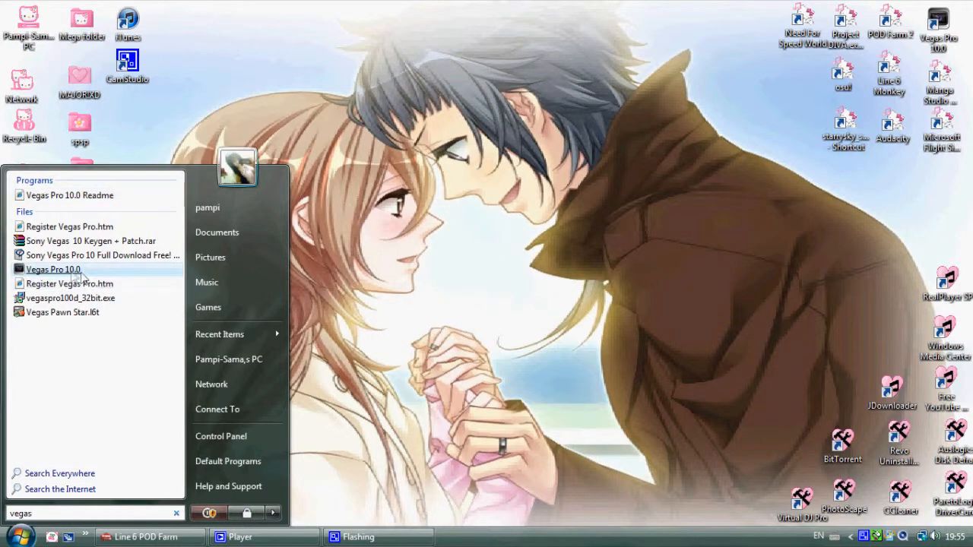
pyautogui.moveTo(53, 269)
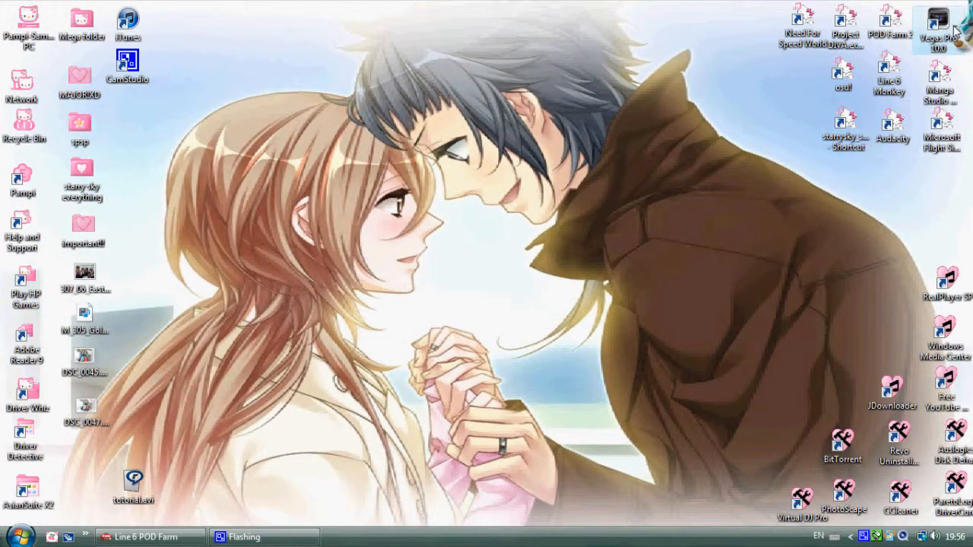
pyautogui.doubleClick(936, 19)
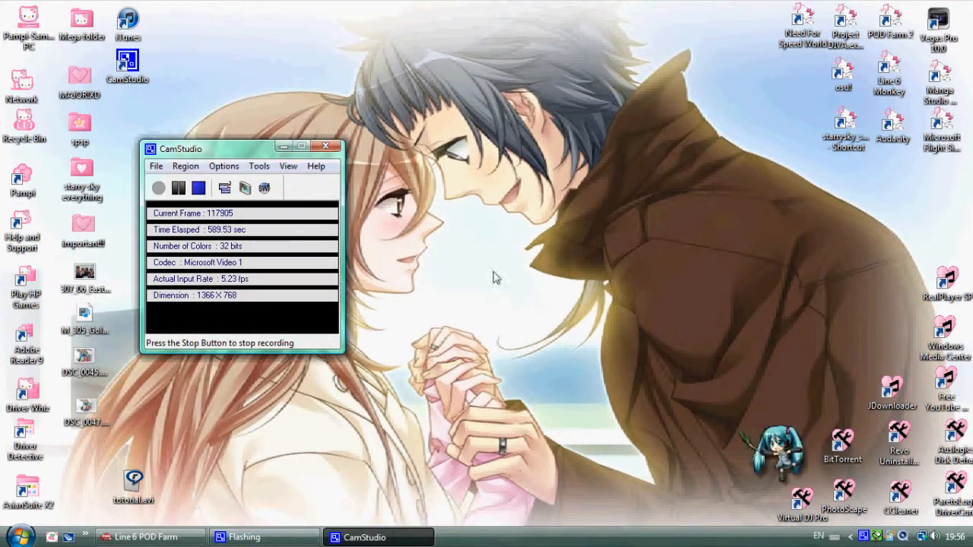
pyautogui.moveTo(198, 188)
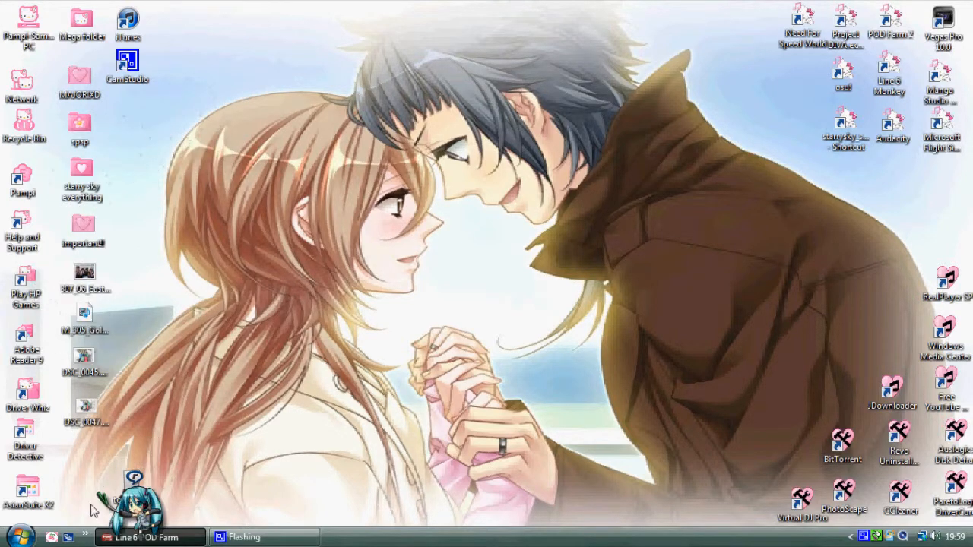
# - Open the Windows Start menu
pyautogui.click(14, 536)
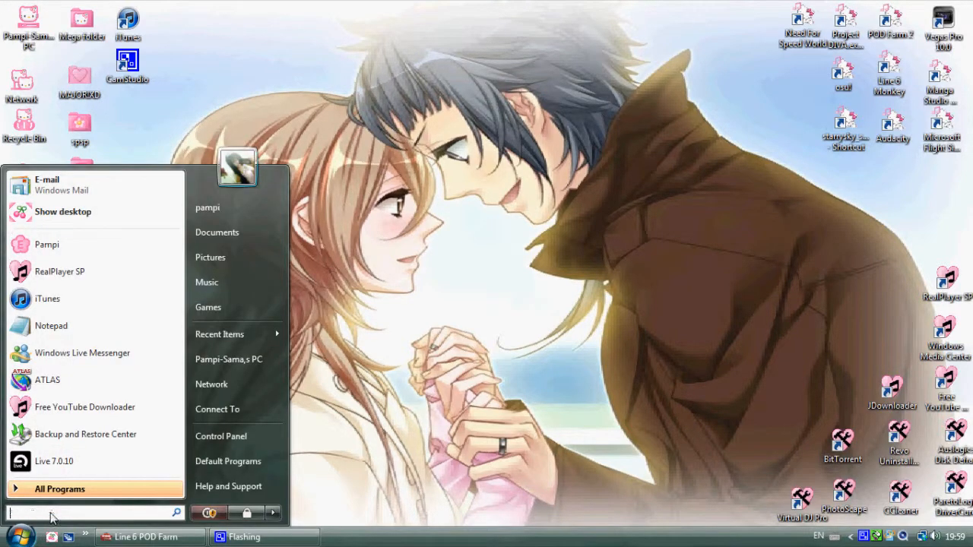